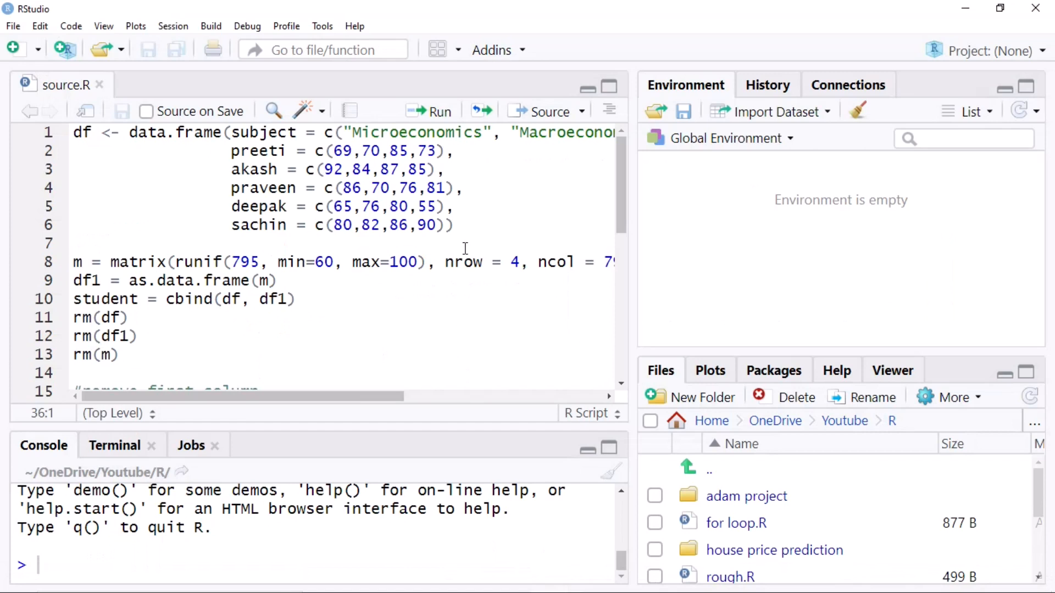
# - Run lines 1–13 of source.R to build the 4×801 student data frame and view it
pyautogui.click(79, 133)
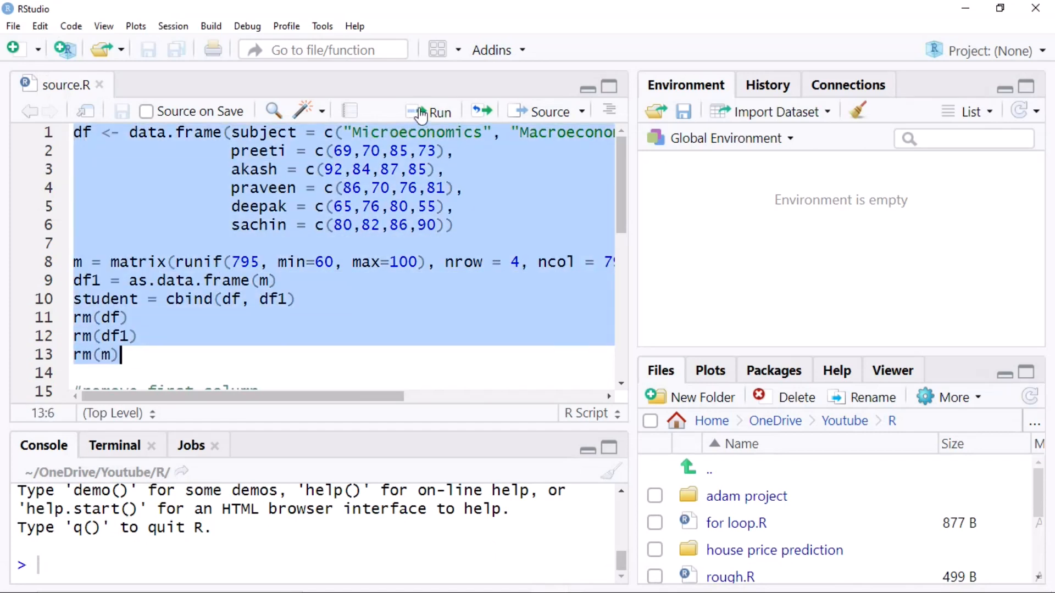
pyautogui.click(430, 111)
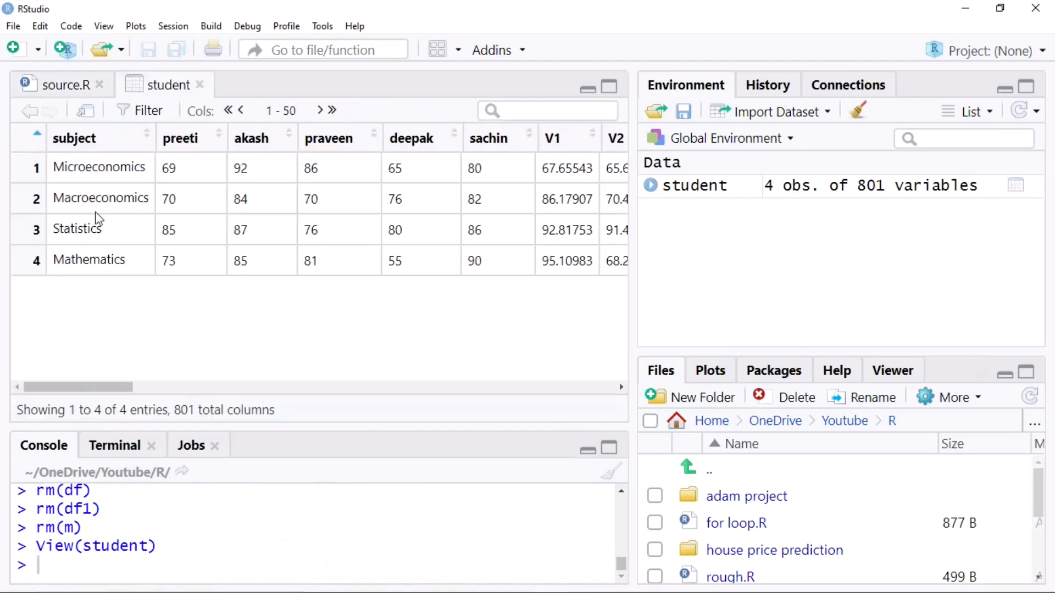
pyautogui.click(59, 85)
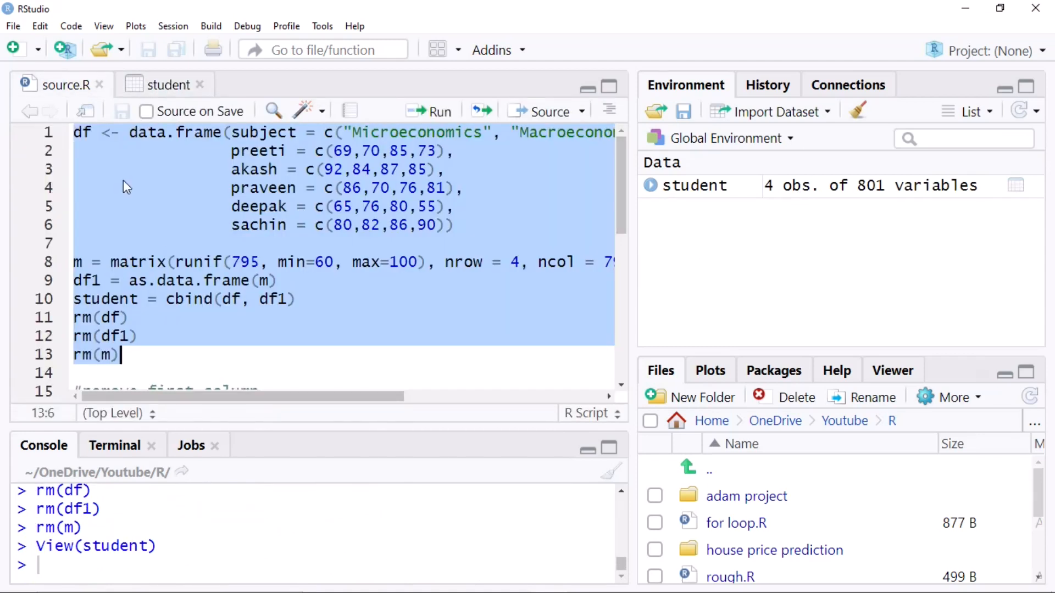
pyautogui.click(268, 280)
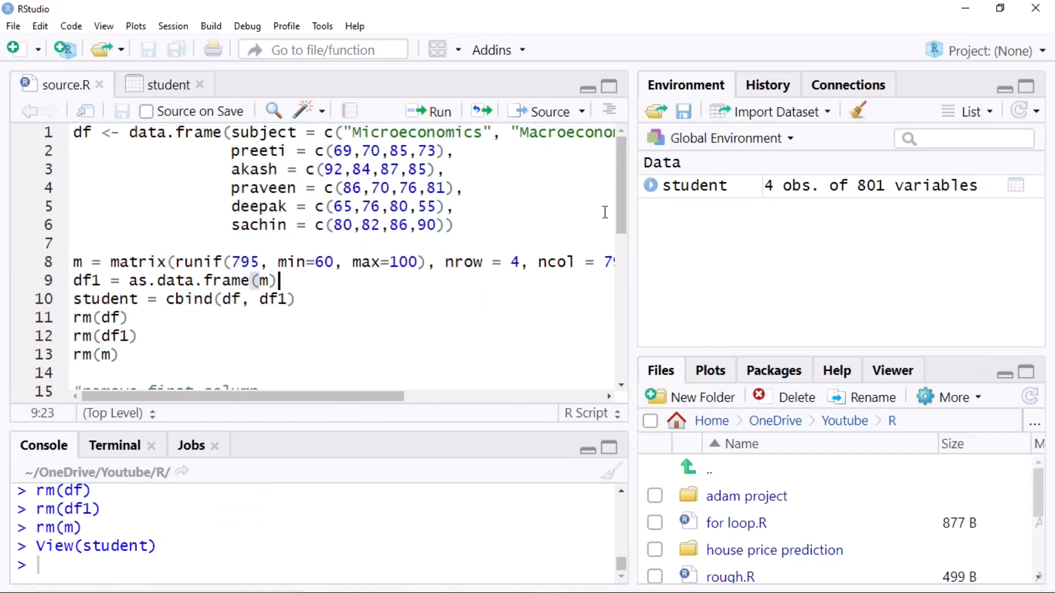
# - Run student = student[,2:801] to drop the subject column, then view the 800-column result
pyautogui.scroll(-3)
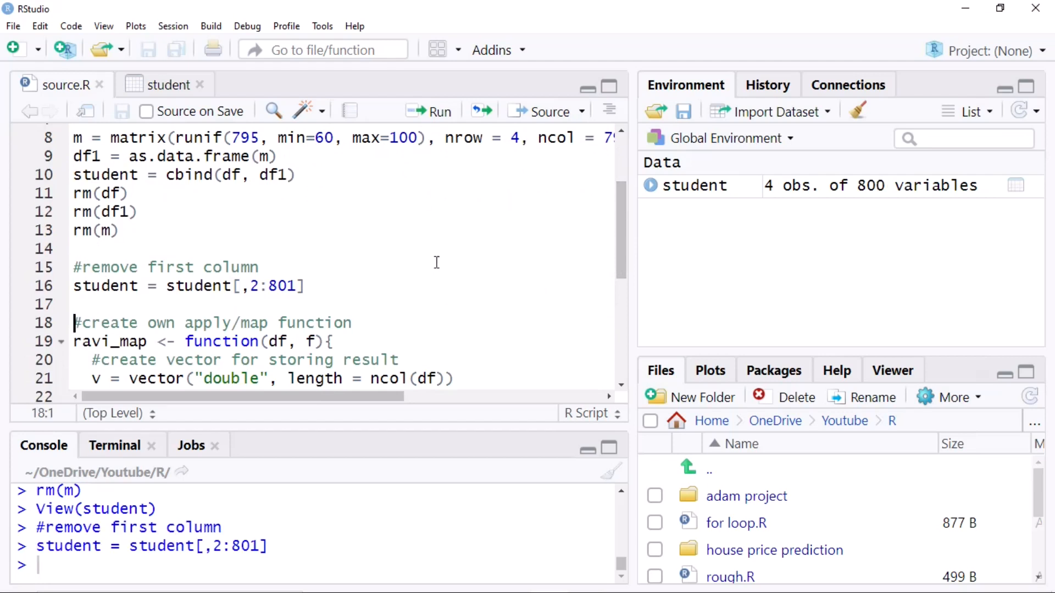
pyautogui.click(169, 85)
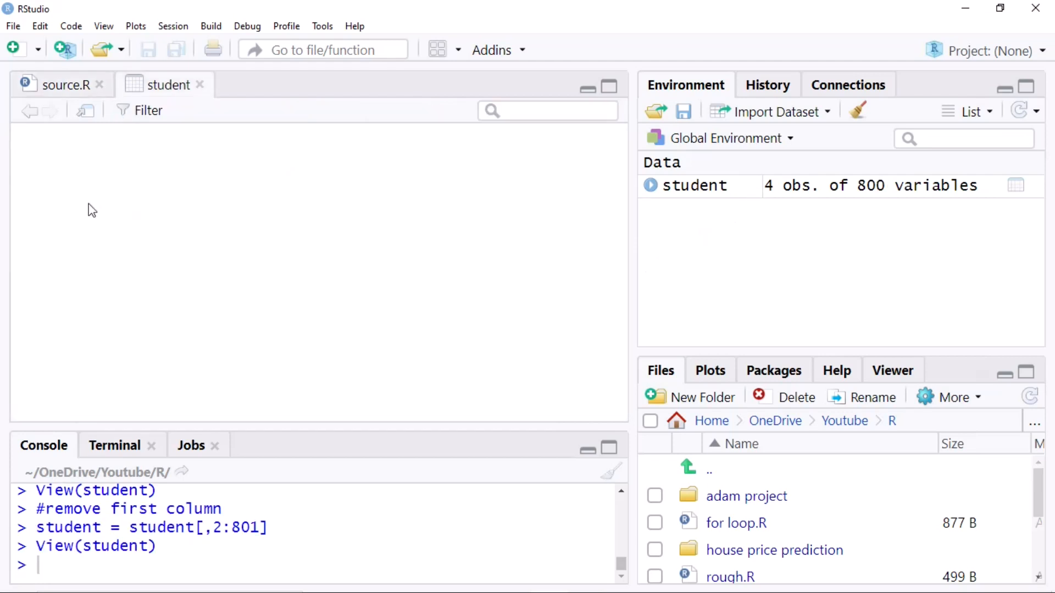
pyautogui.click(169, 85)
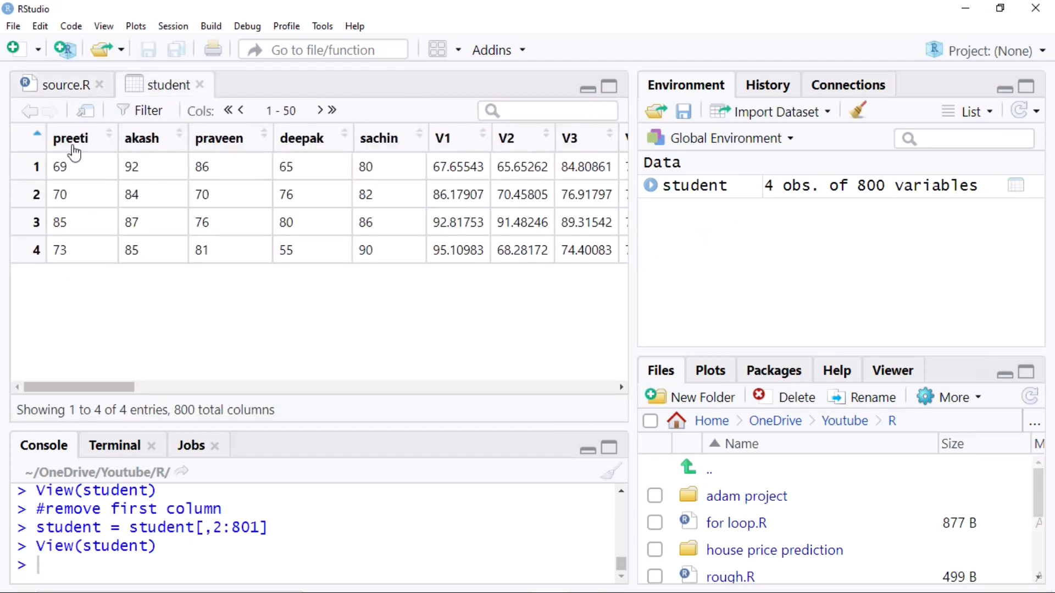
pyautogui.moveTo(544, 162)
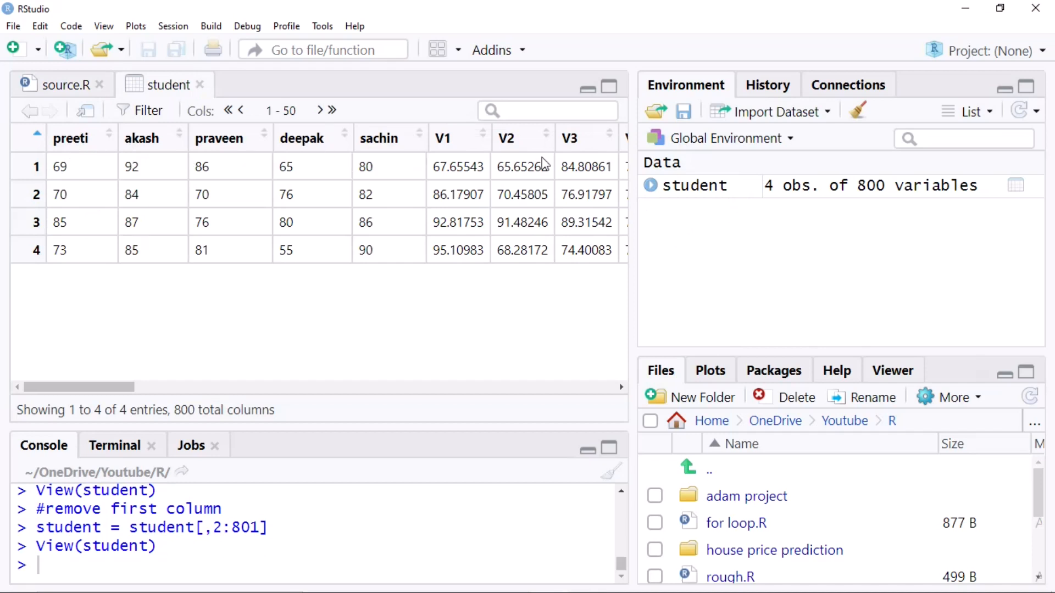
pyautogui.moveTo(85, 134)
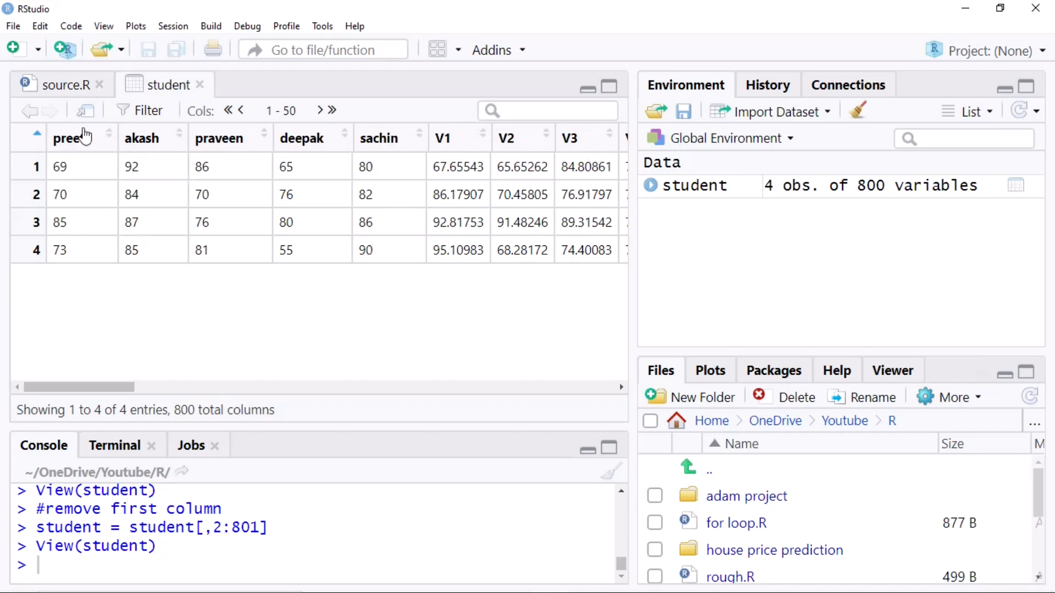
pyautogui.click(57, 85)
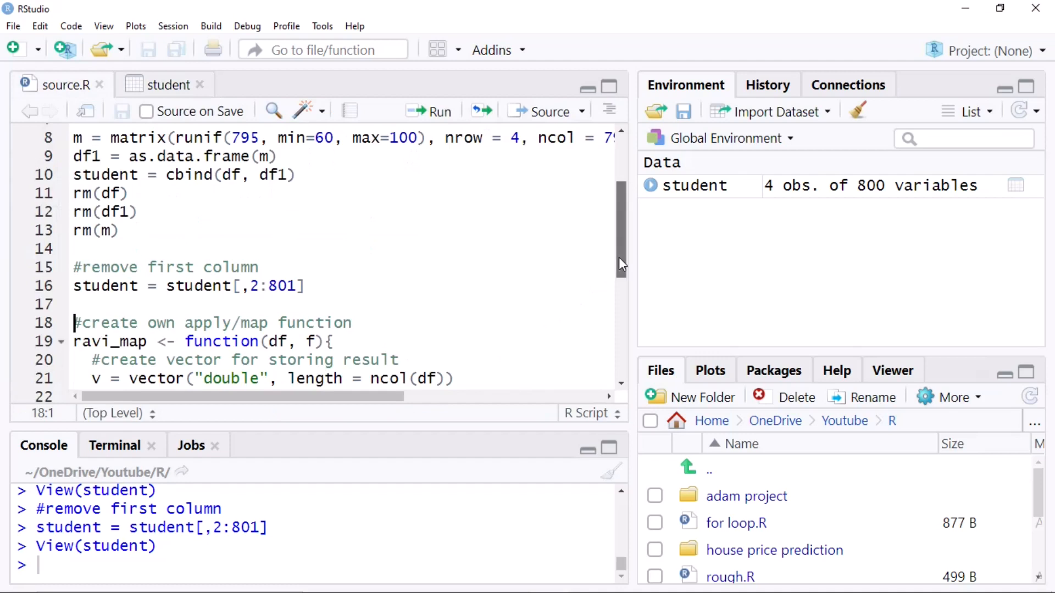
# - Define ravi_map and compute r = ravi_map(student, mean), the 800 column means
pyautogui.scroll(-3)
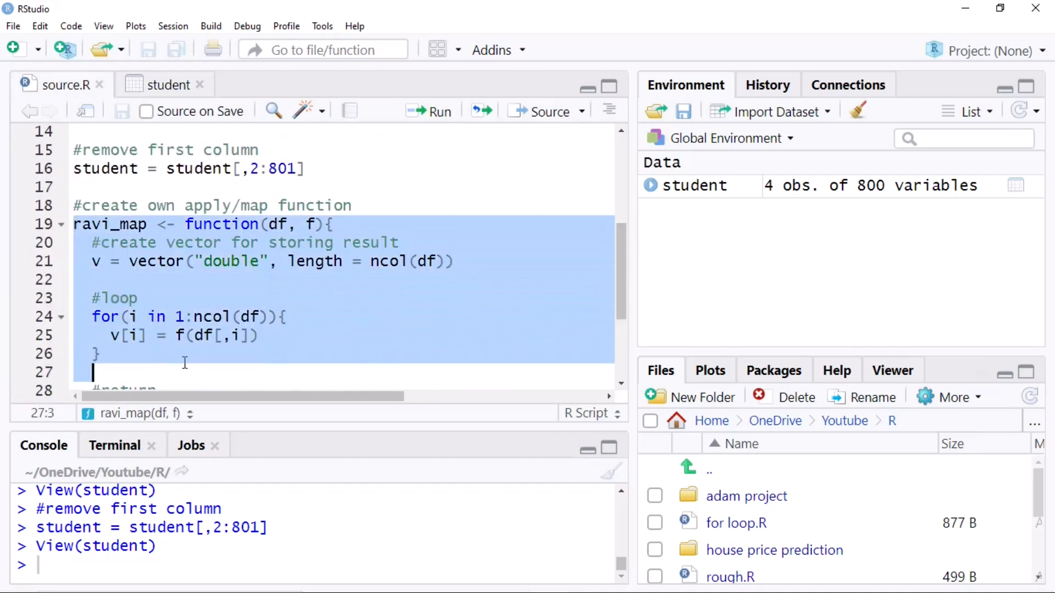
pyautogui.scroll(-3)
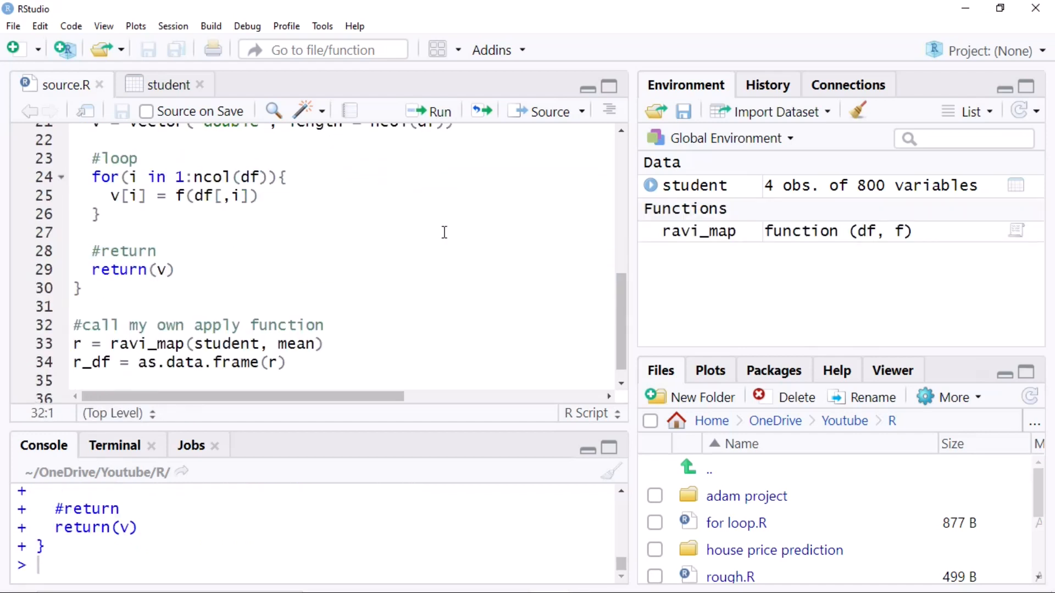
pyautogui.moveTo(641, 283)
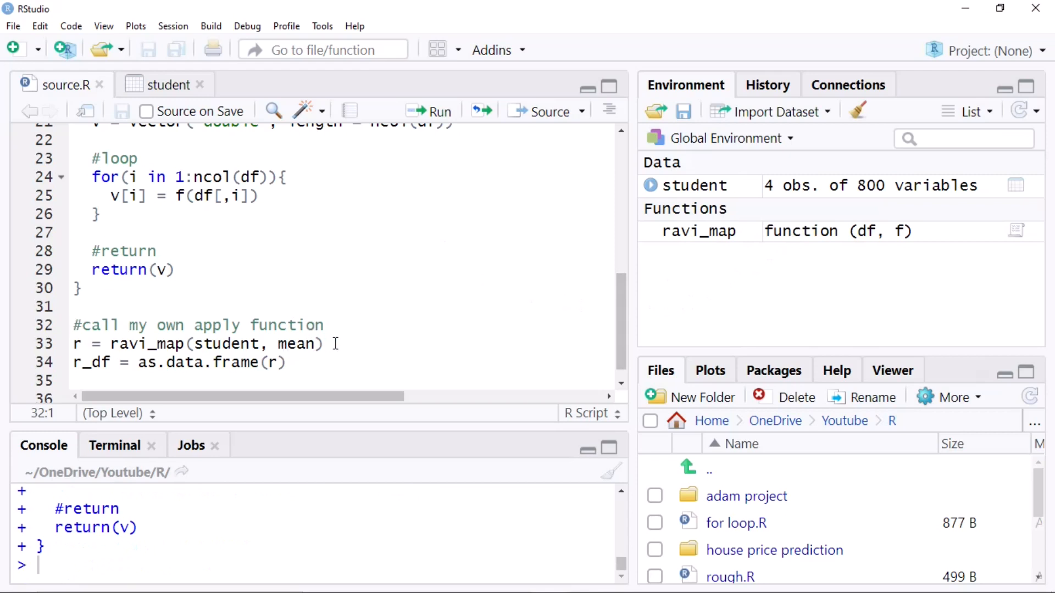
pyautogui.click(195, 344)
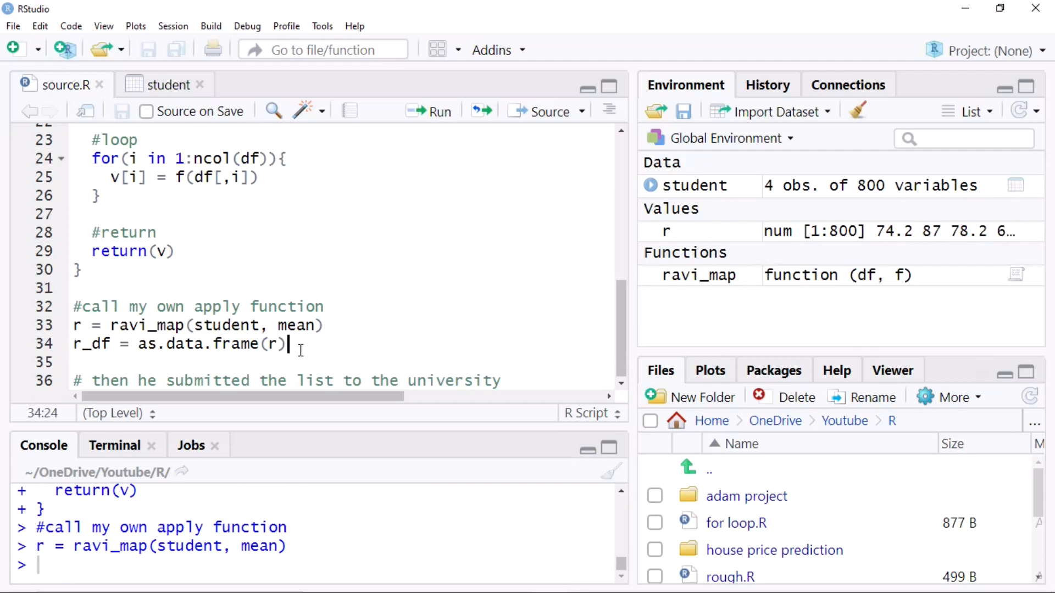
# - Create r_df from r and compare its 800 means against the student data viewer
pyautogui.click(439, 111)
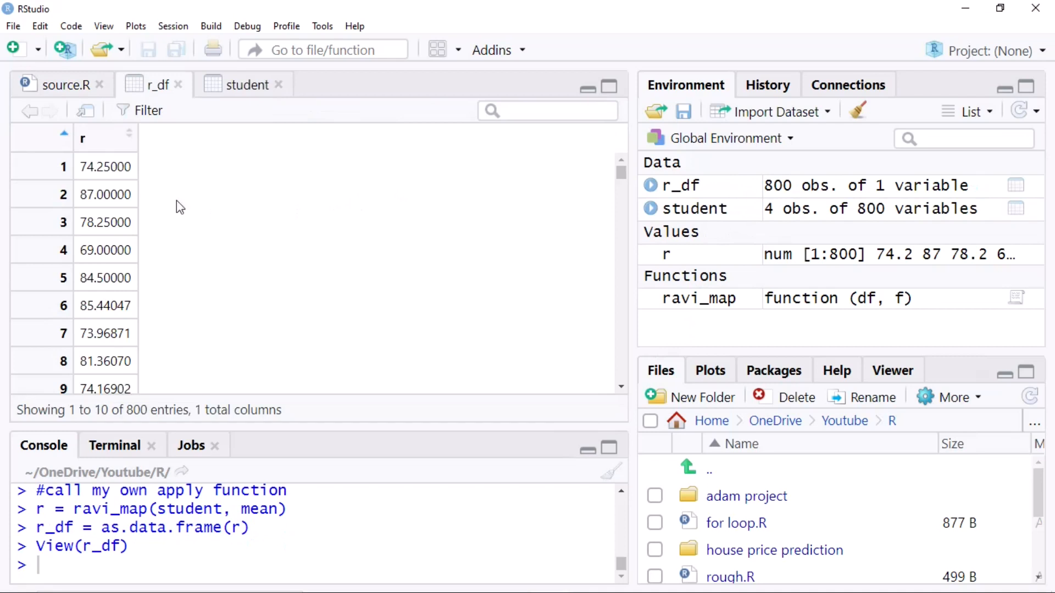
pyautogui.moveTo(103, 172)
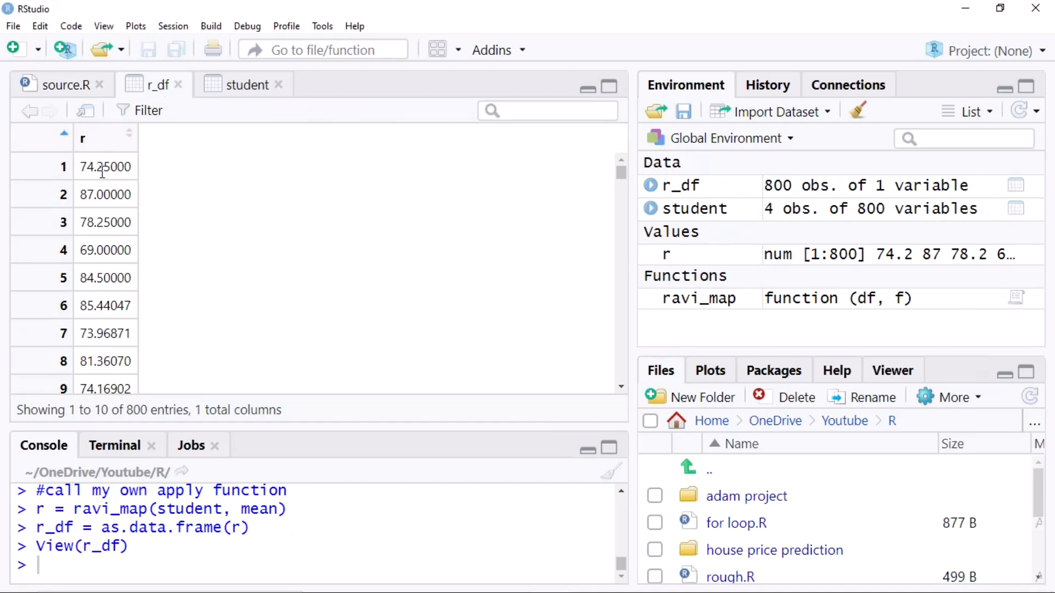
pyautogui.click(246, 85)
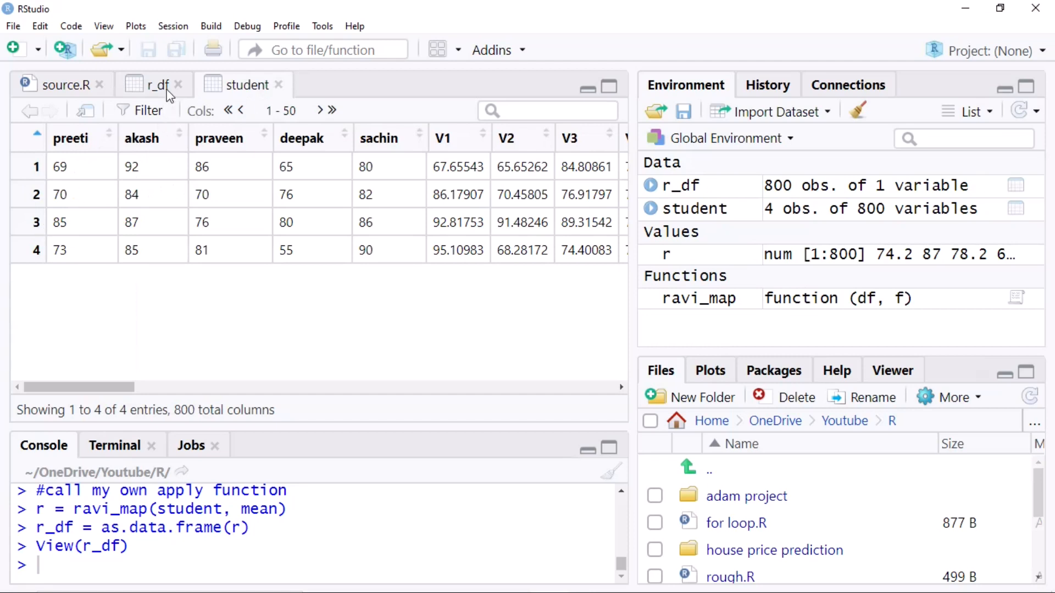
pyautogui.click(154, 85)
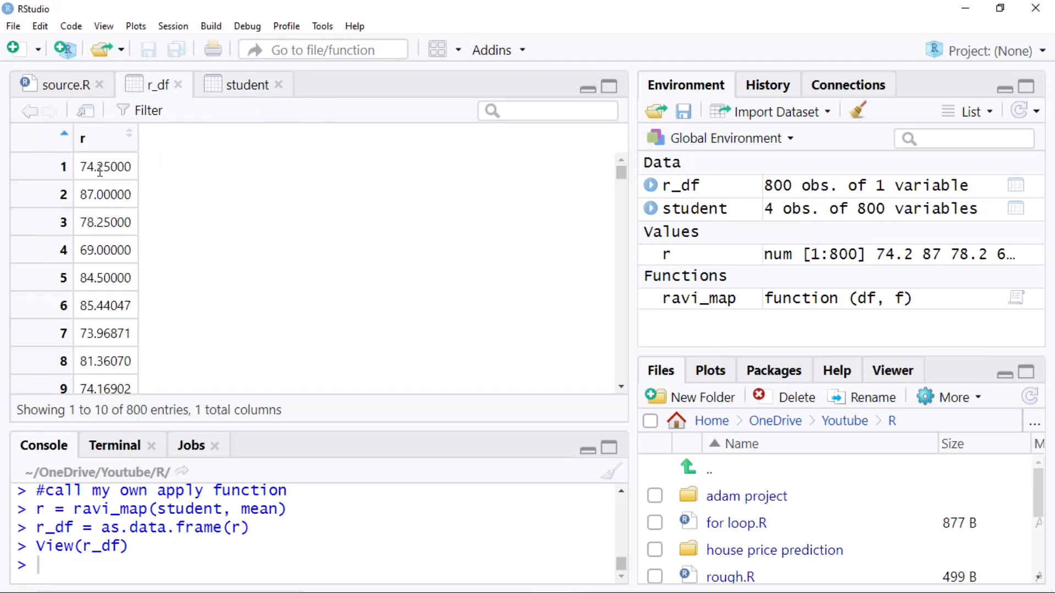
pyautogui.click(244, 84)
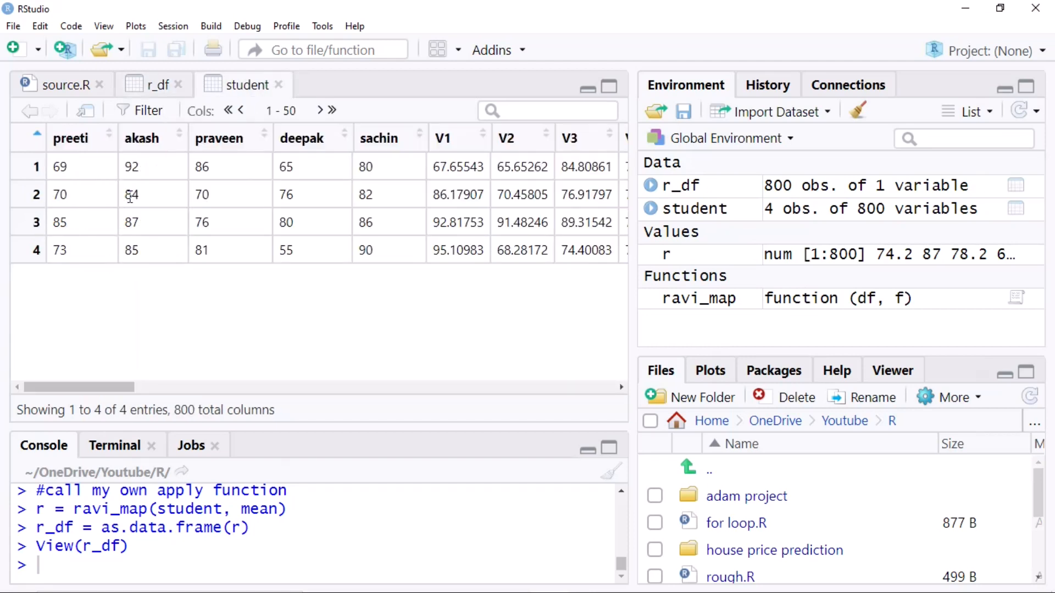
pyautogui.moveTo(152, 161)
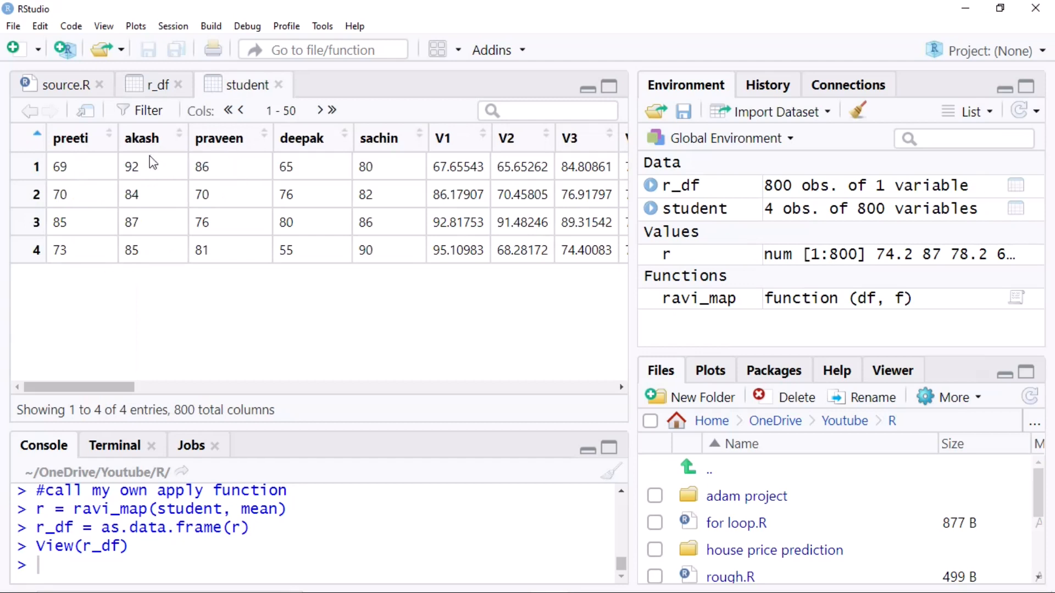
pyautogui.click(154, 84)
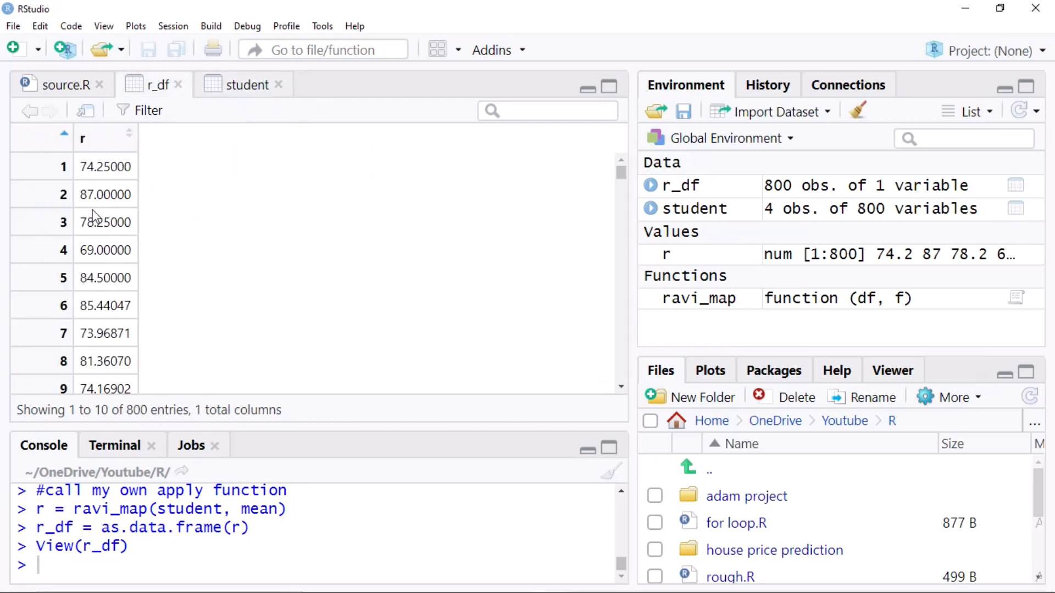
pyautogui.moveTo(151, 236)
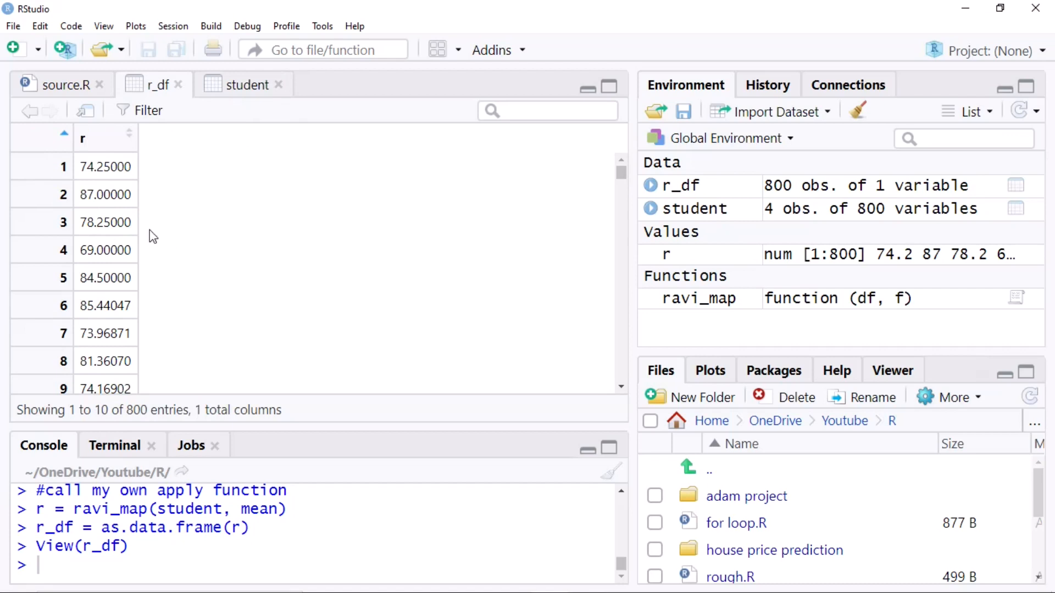
pyautogui.moveTo(125, 242)
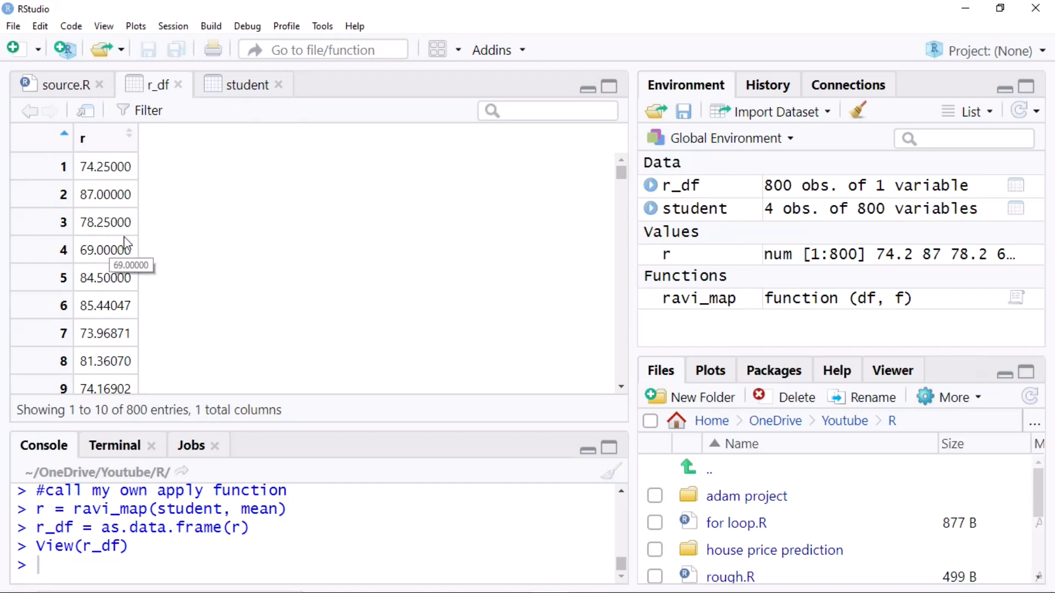
pyautogui.moveTo(165, 208)
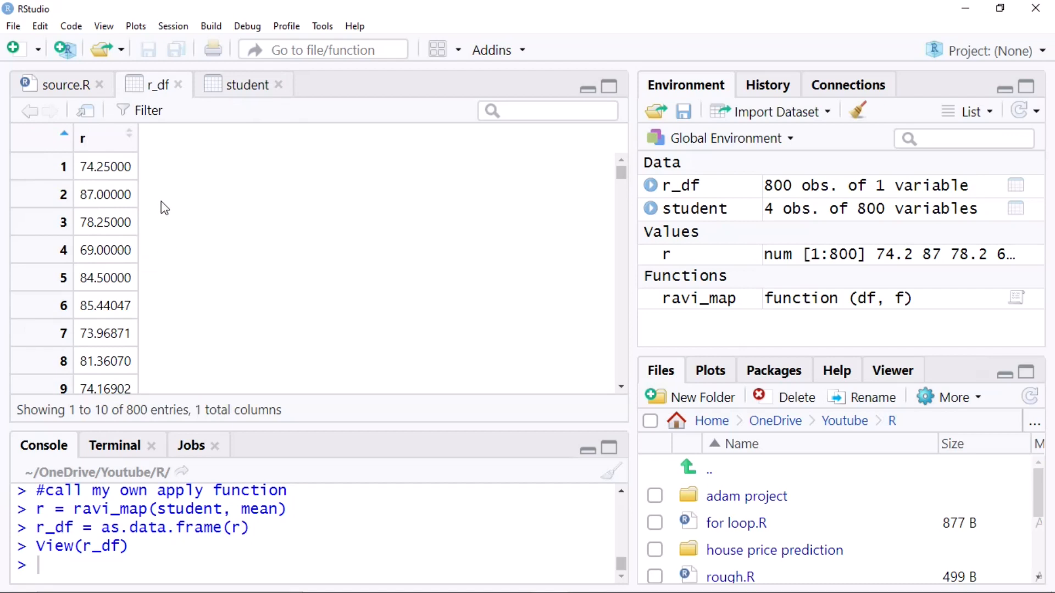
pyautogui.moveTo(180, 195)
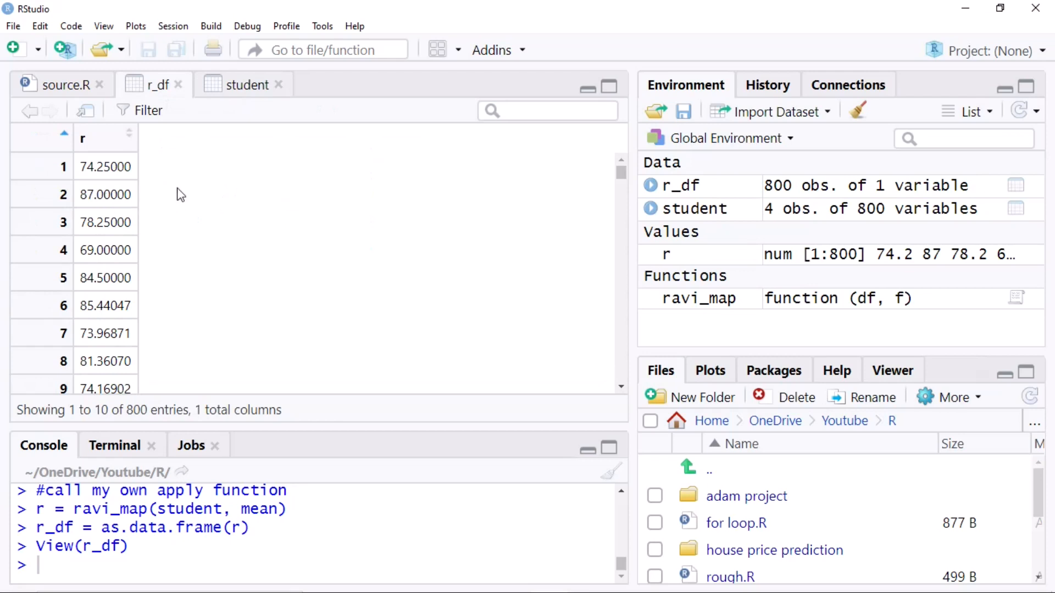
pyautogui.click(247, 84)
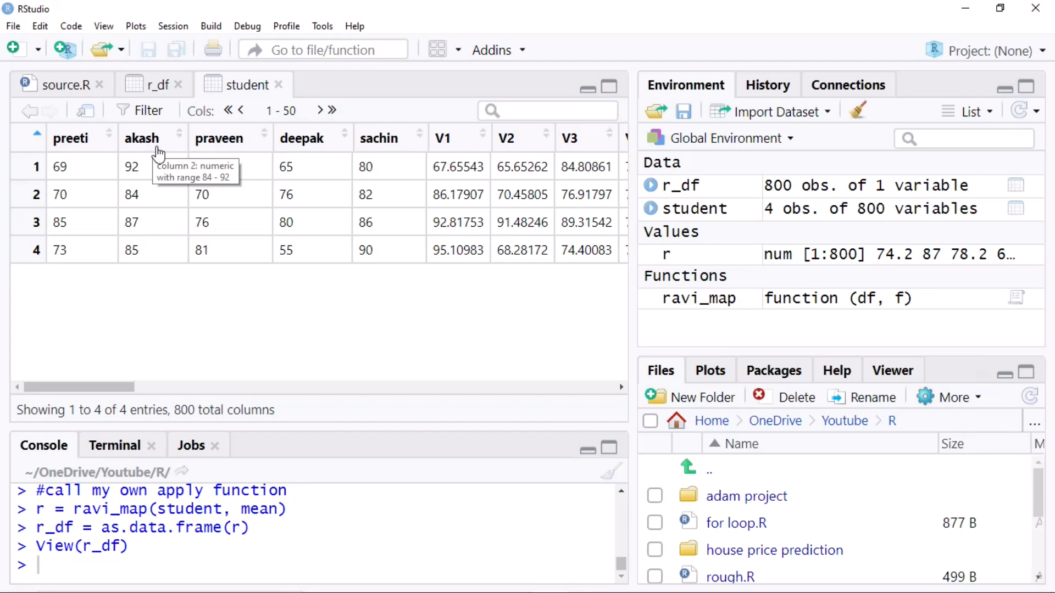
pyautogui.moveTo(158, 154)
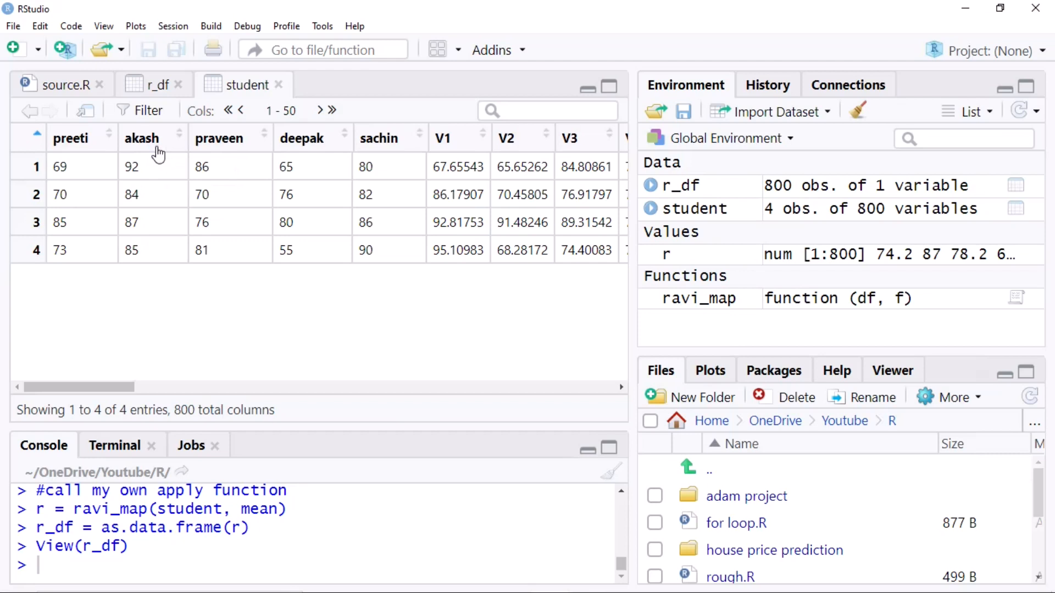
pyautogui.moveTo(167, 146)
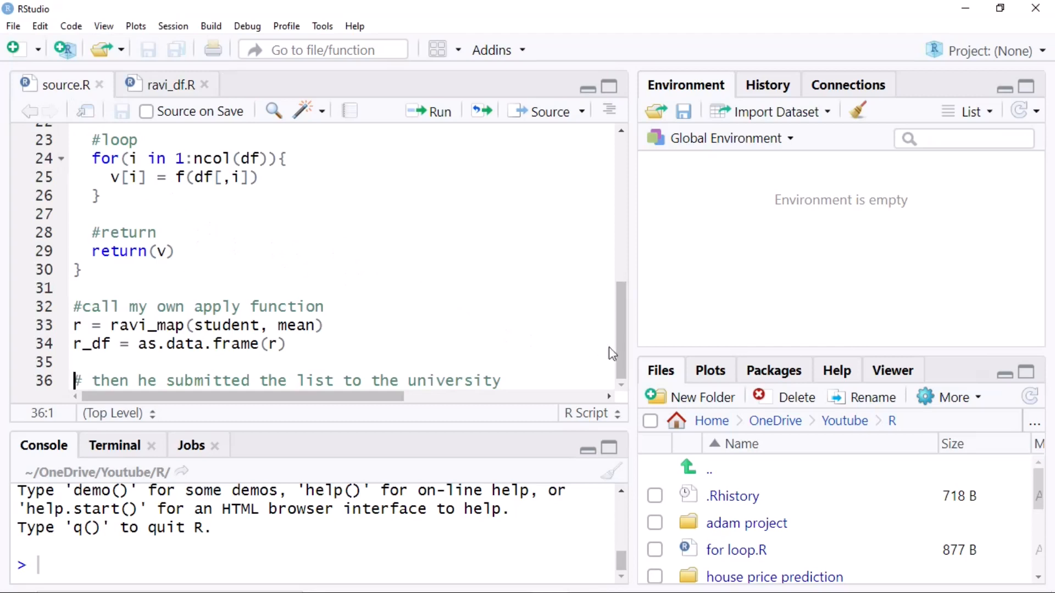
# - Paste the ravi_map function into the empty ravi_df.R script and save it
pyautogui.scroll(3)
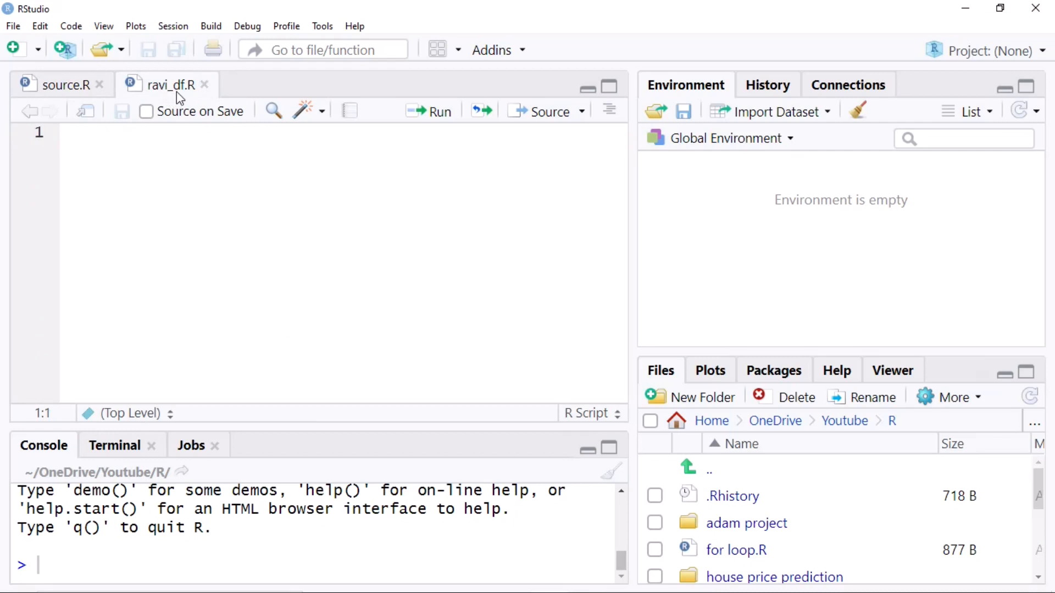
pyautogui.moveTo(169, 84)
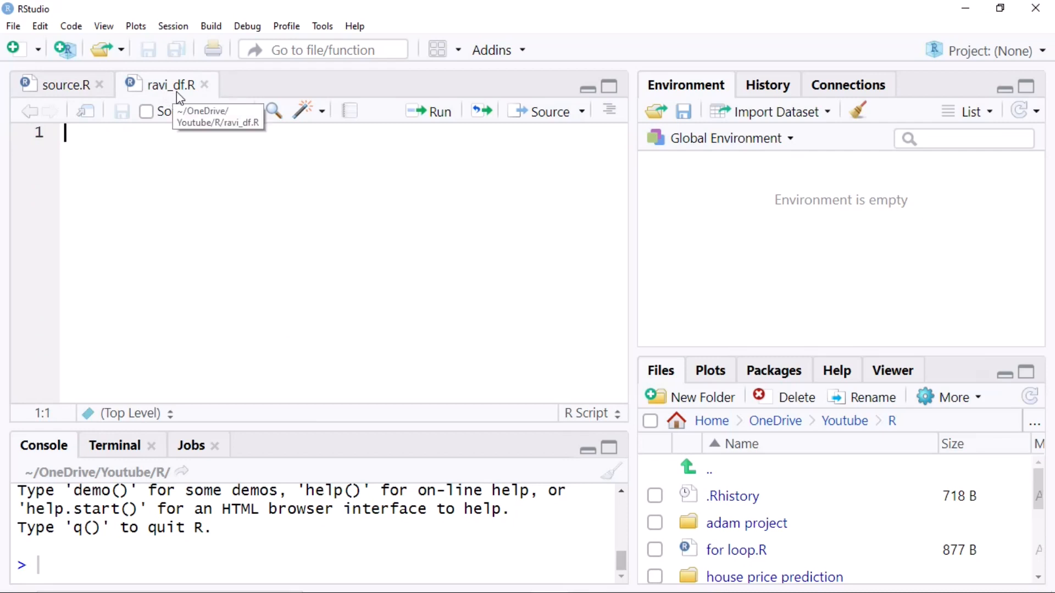
pyautogui.moveTo(167, 97)
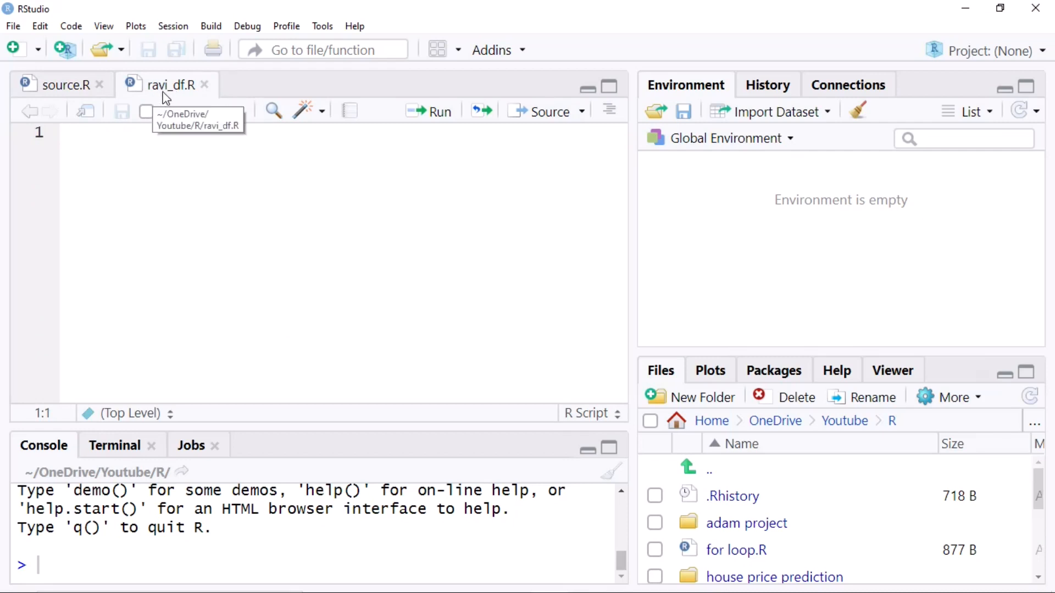
pyautogui.moveTo(111, 137)
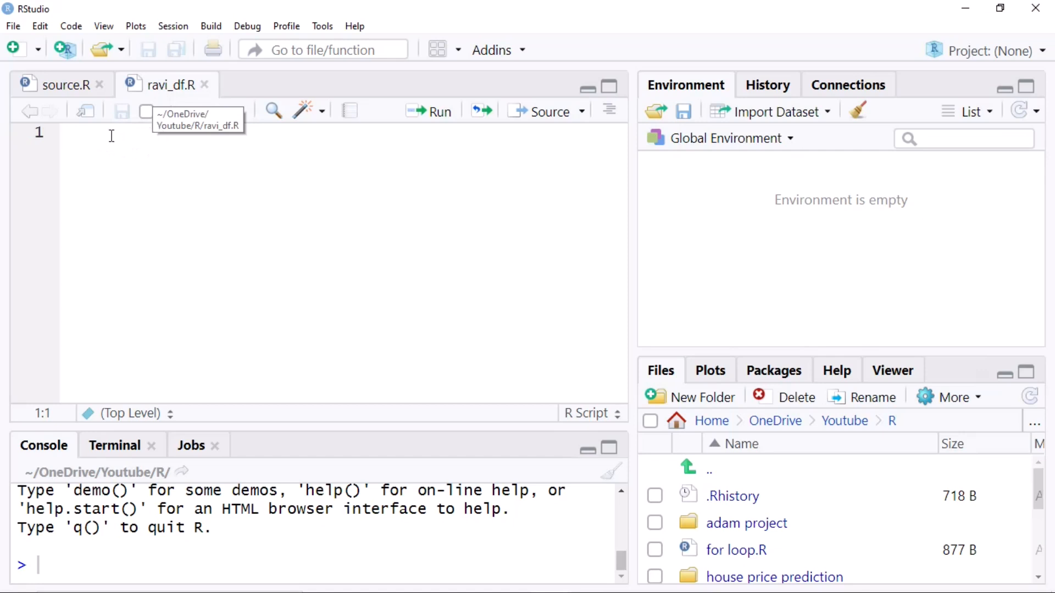
pyautogui.rightClick(101, 134)
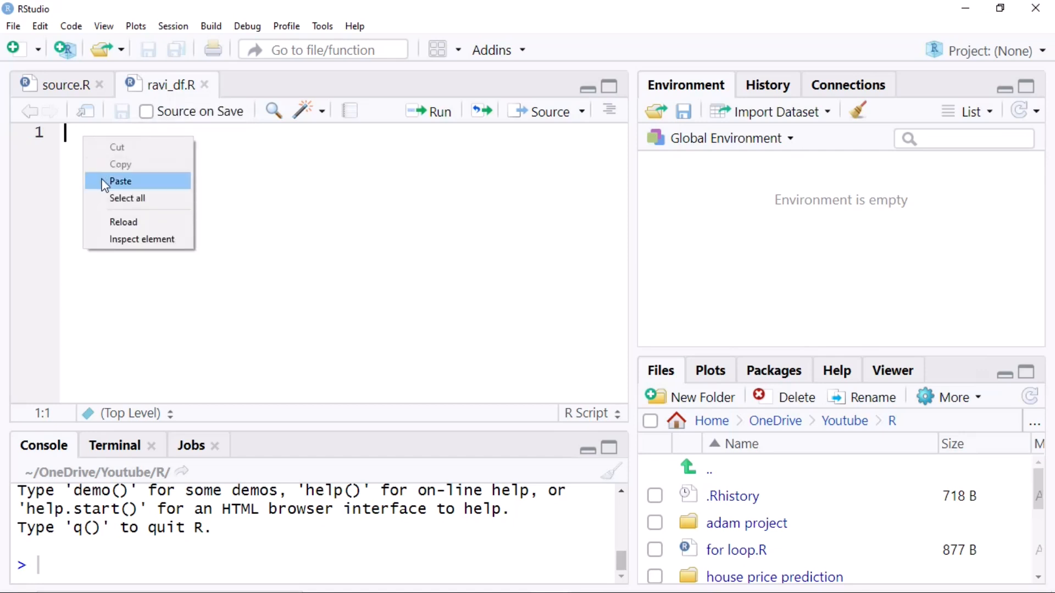
pyautogui.click(121, 181)
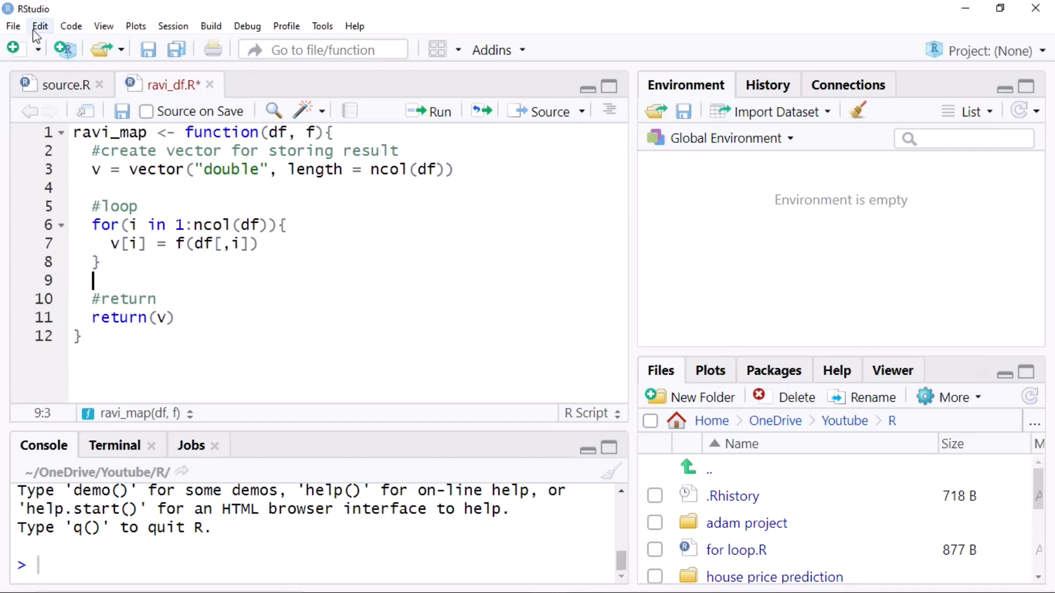
pyautogui.moveTo(380, 263)
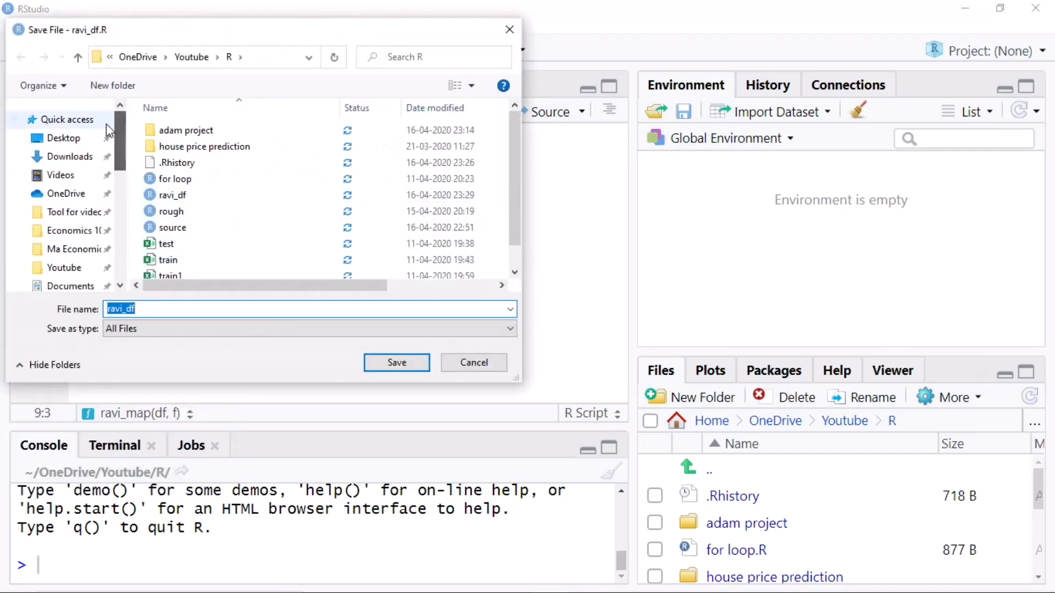
pyautogui.click(65, 138)
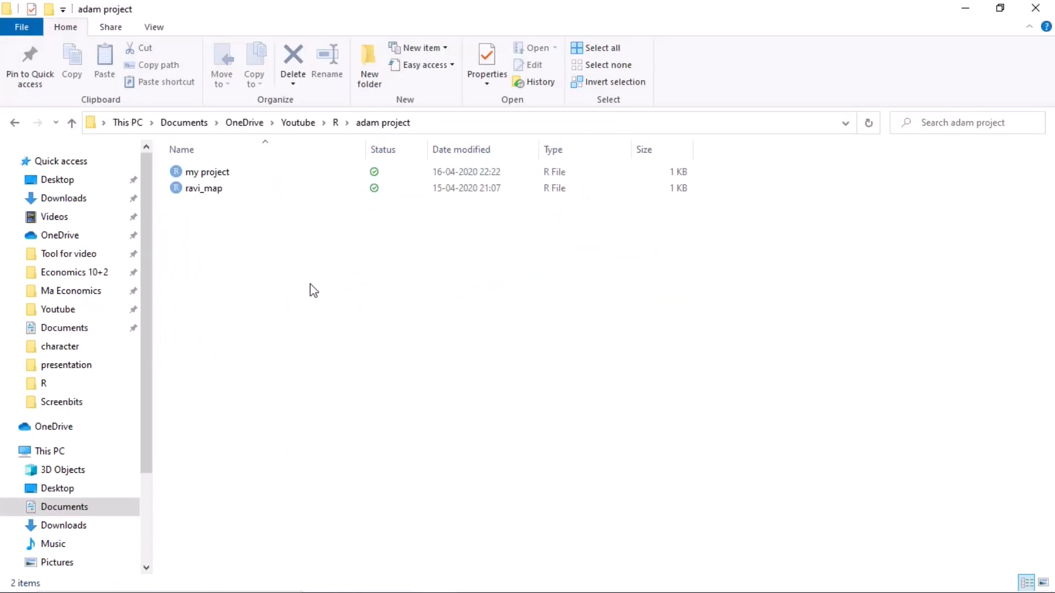
pyautogui.moveTo(307, 285)
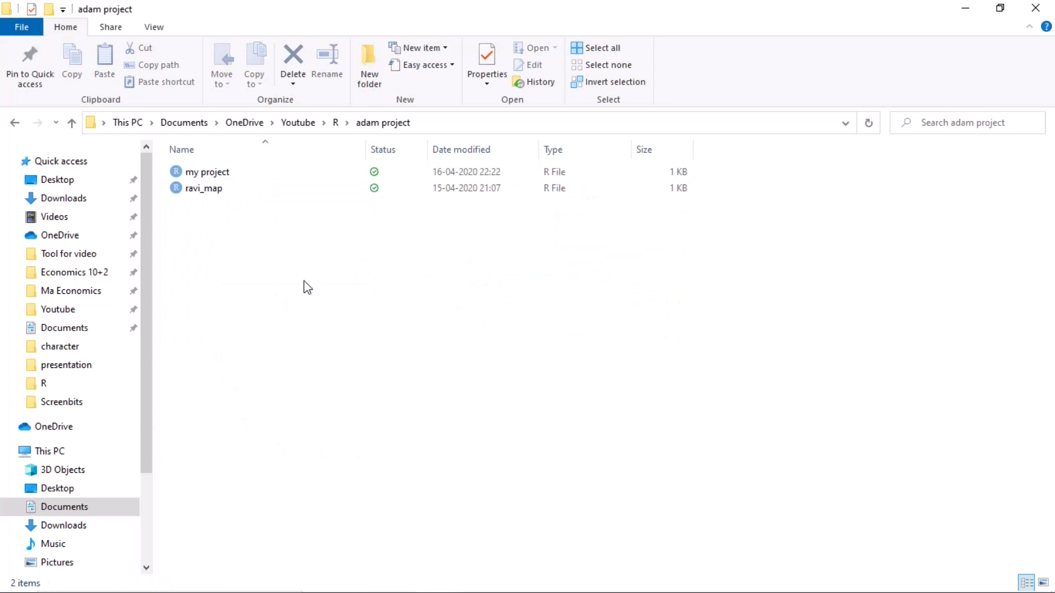
pyautogui.moveTo(248, 263)
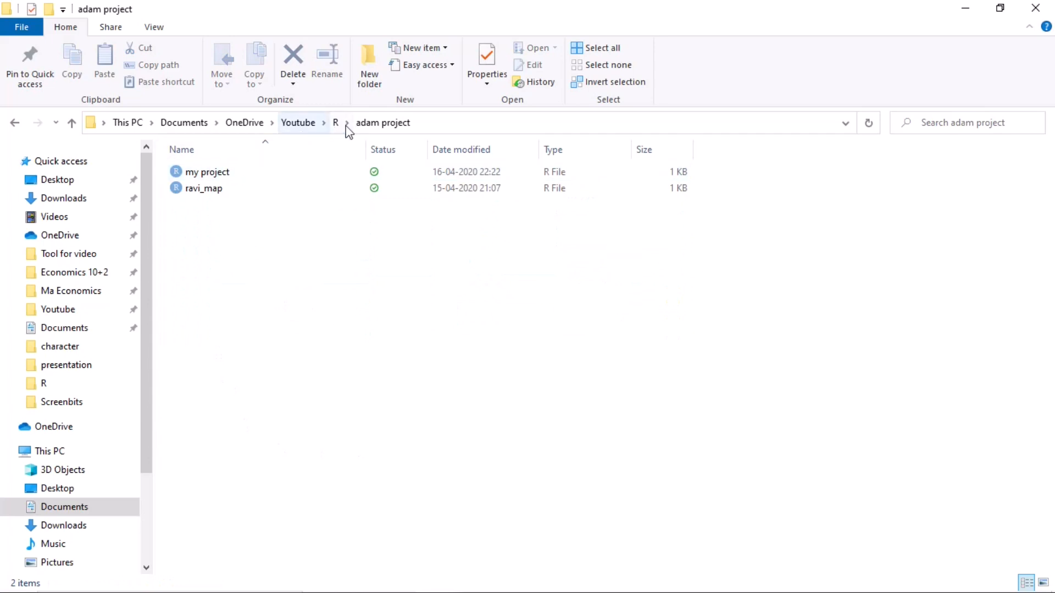
# - Open my project.R from the adam project folder in File Explorer into RStudio
pyautogui.click(202, 188)
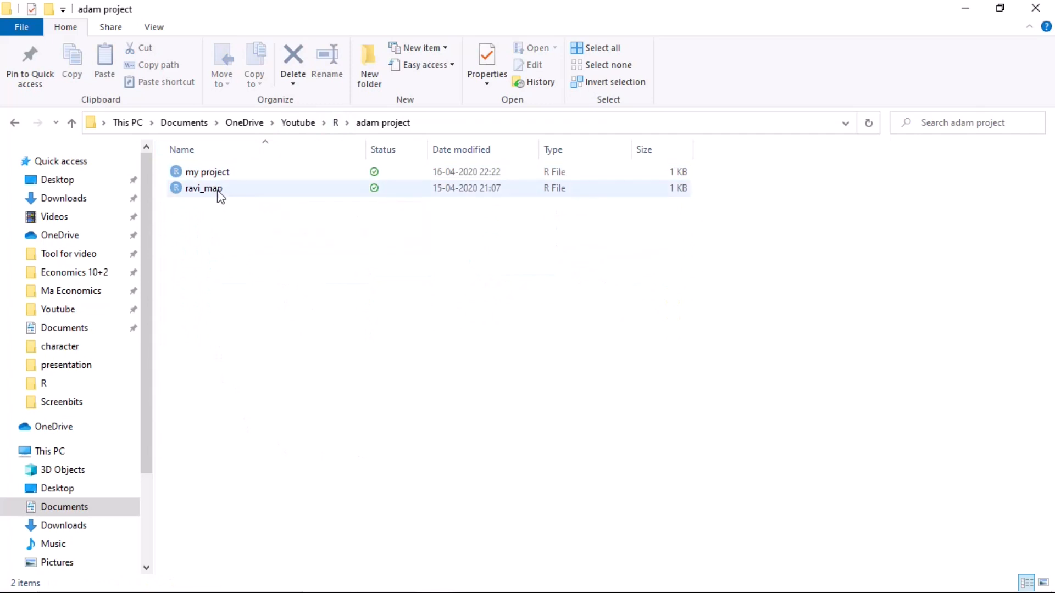
pyautogui.click(339, 217)
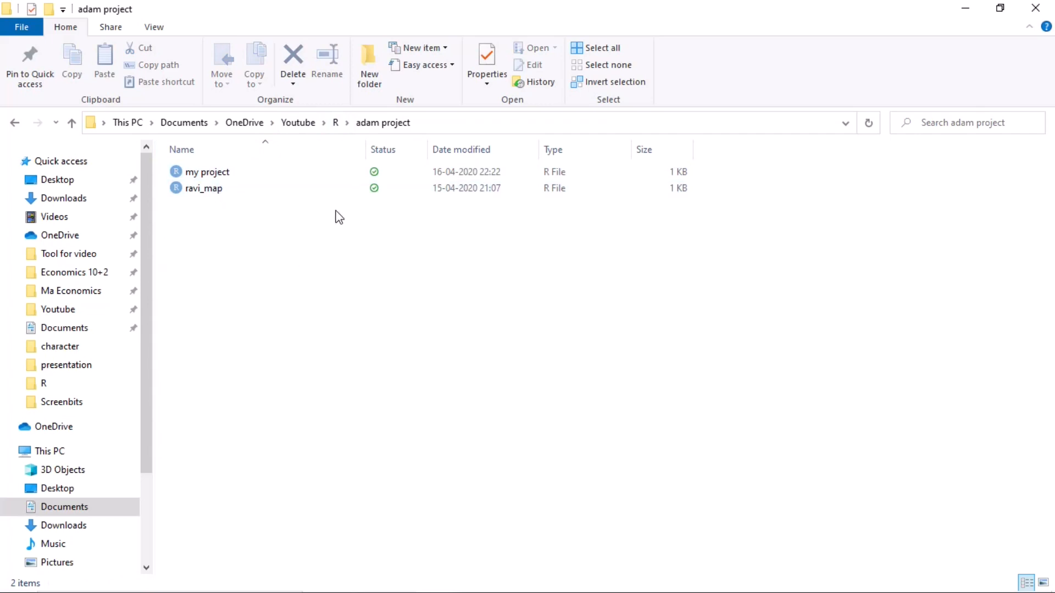
pyautogui.moveTo(226, 205)
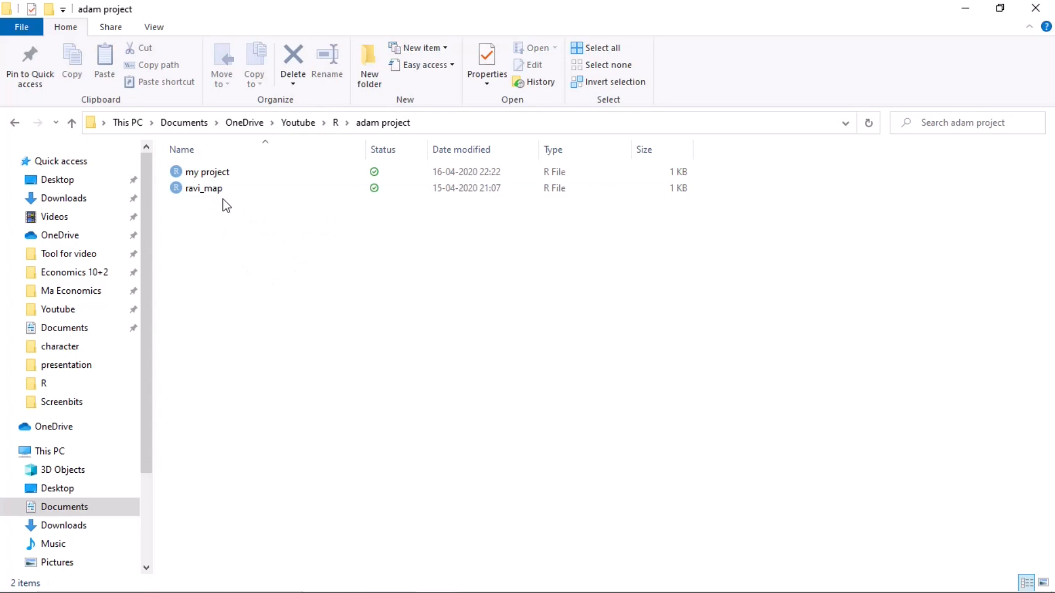
pyautogui.moveTo(203, 188)
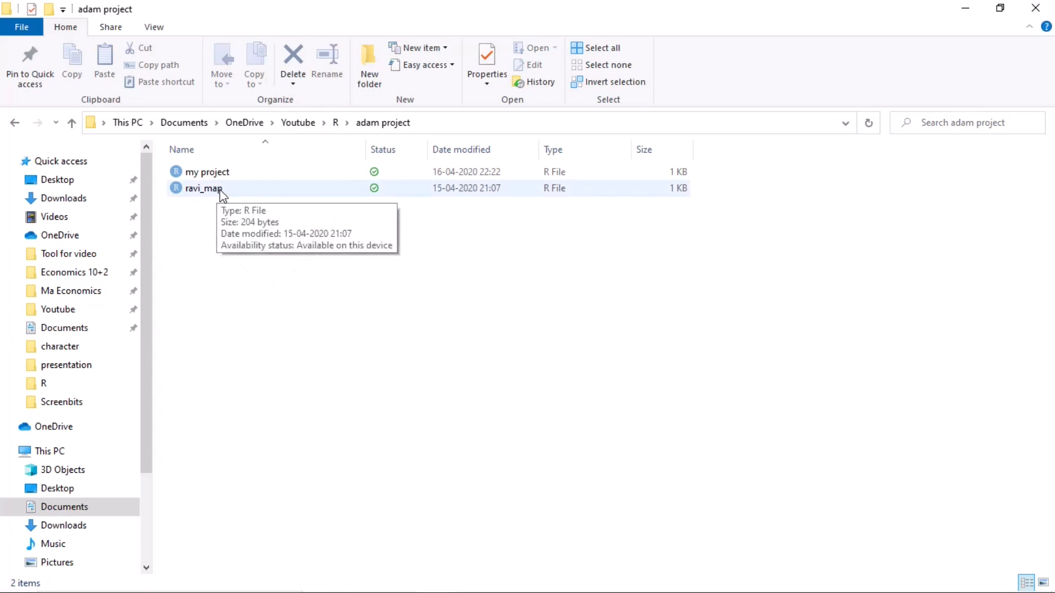
pyautogui.moveTo(268, 282)
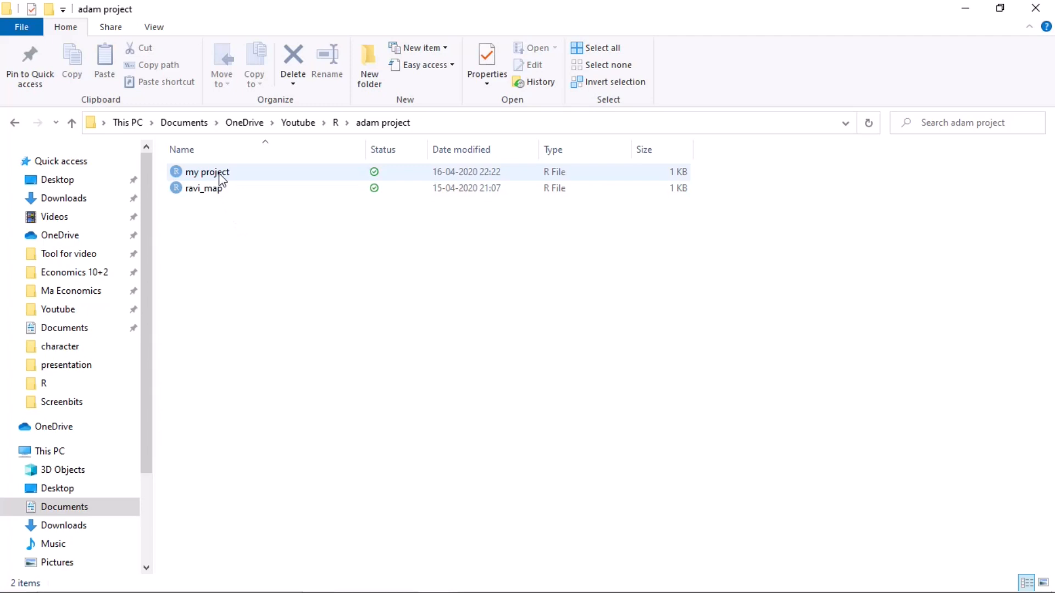
pyautogui.click(206, 171)
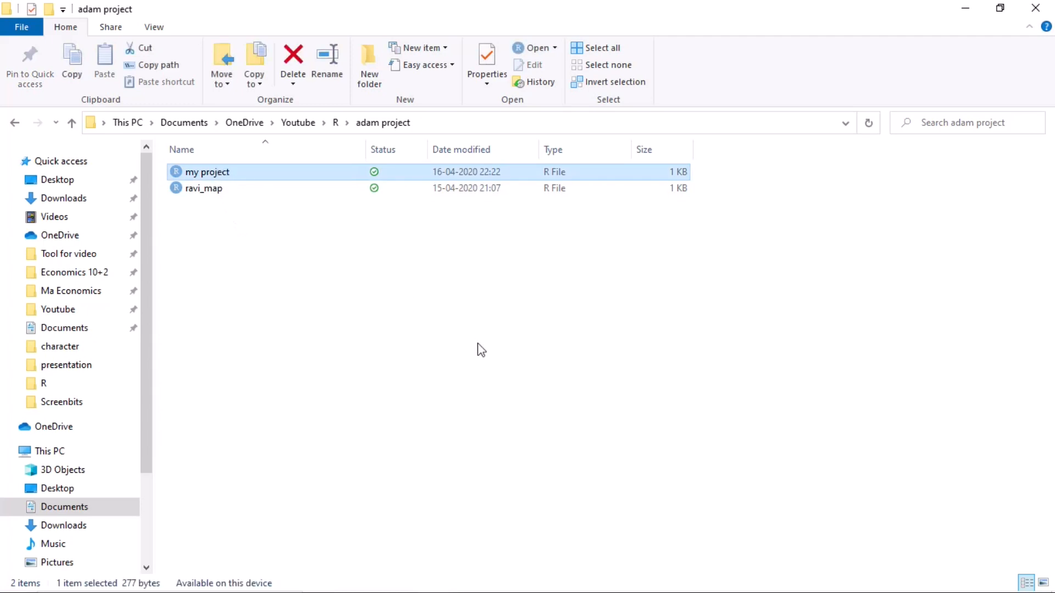
pyautogui.doubleClick(206, 171)
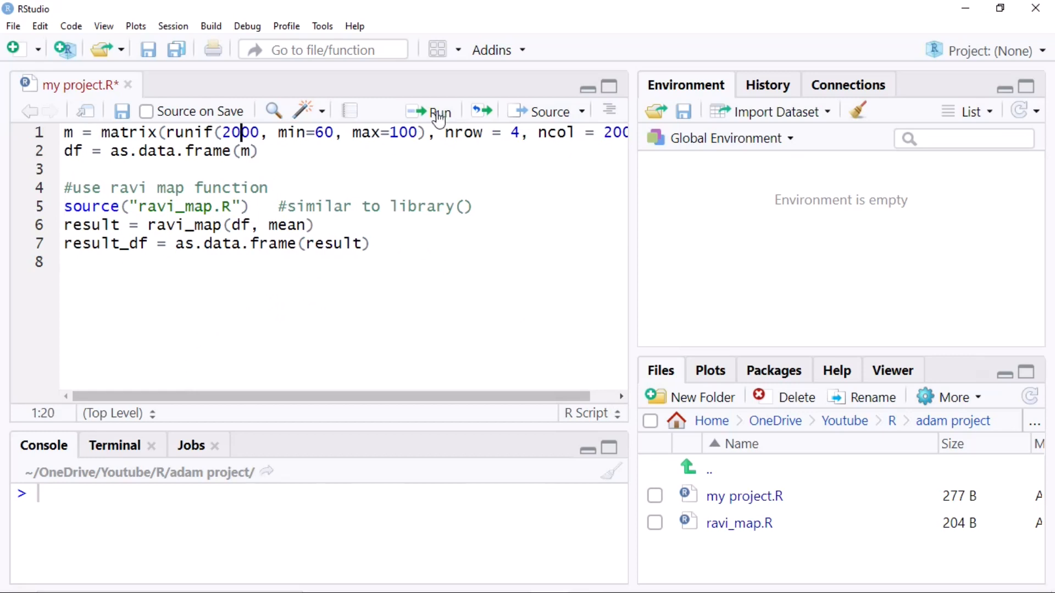
# - Run lines 1–2 to create m and the 4×2000 df, and view df in the data viewer
pyautogui.click(430, 111)
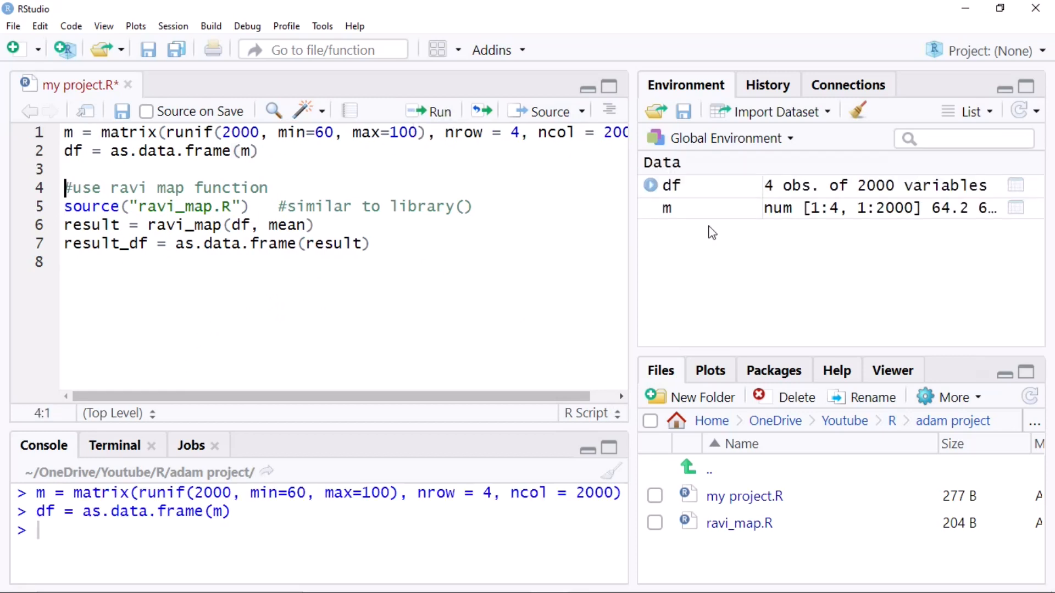
pyautogui.click(1018, 185)
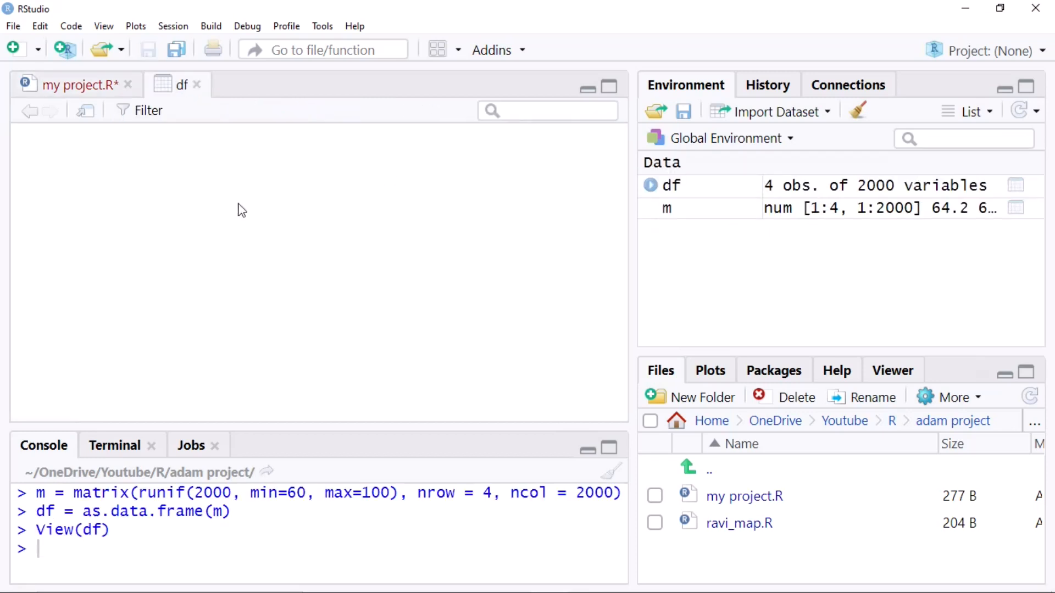
pyautogui.click(175, 85)
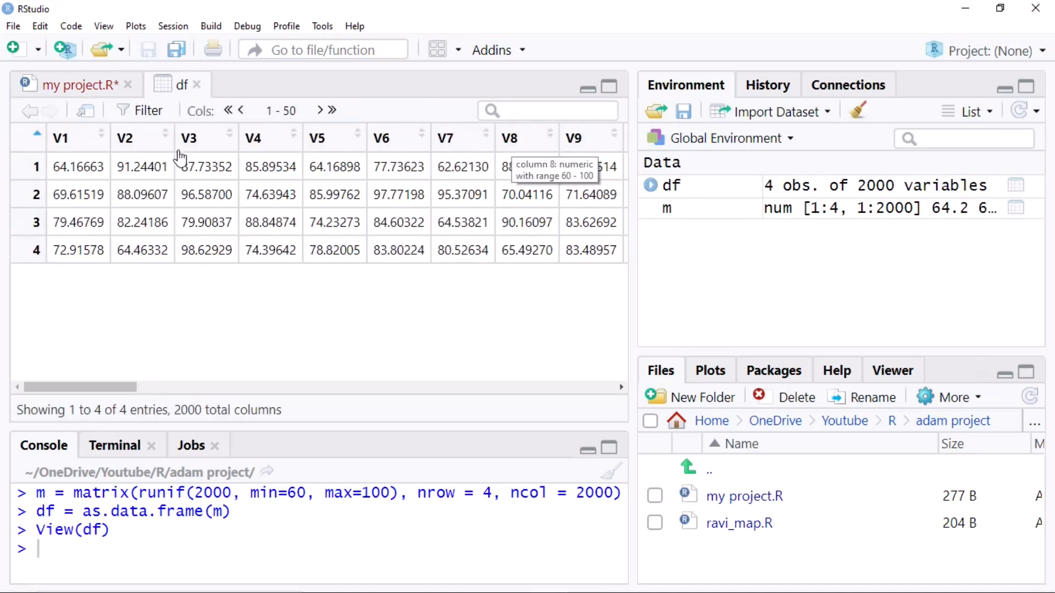
pyautogui.click(67, 84)
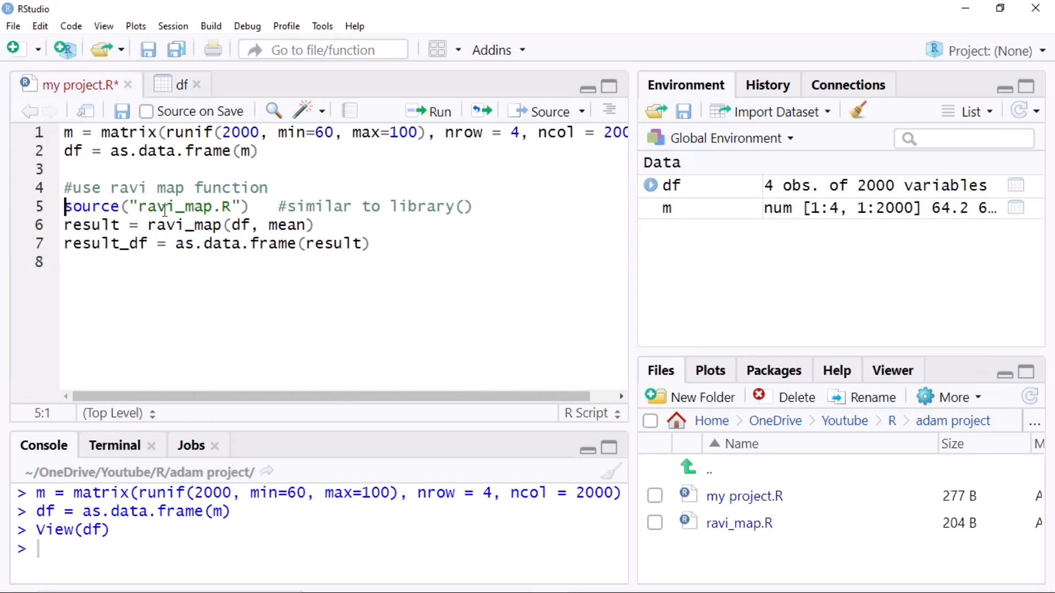
# - Source ravi_map.R, then compute result = ravi_map(df, mean) and result_df for viewing
pyautogui.click(260, 207)
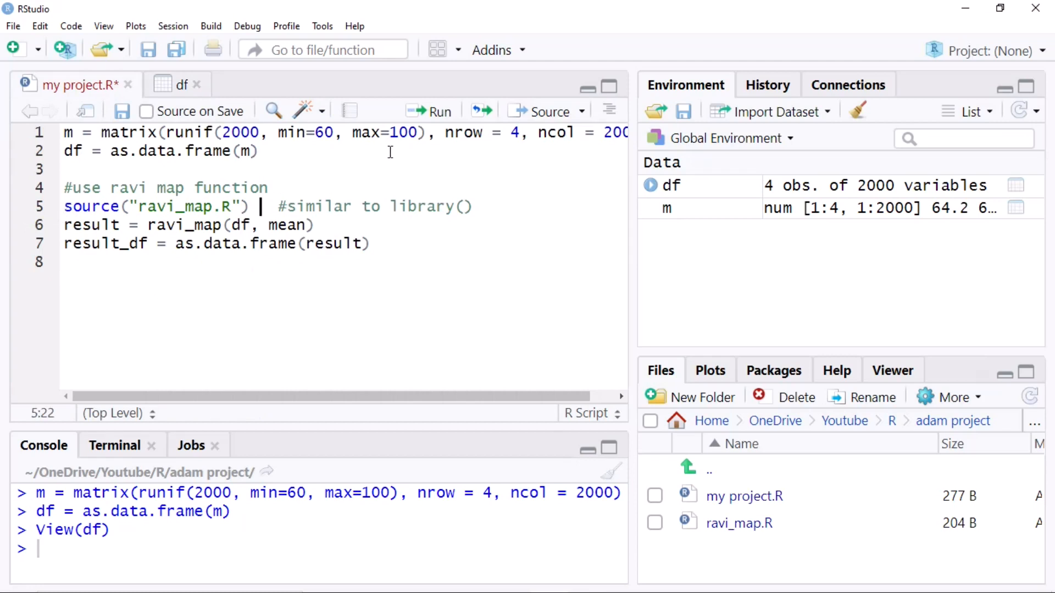
pyautogui.click(439, 111)
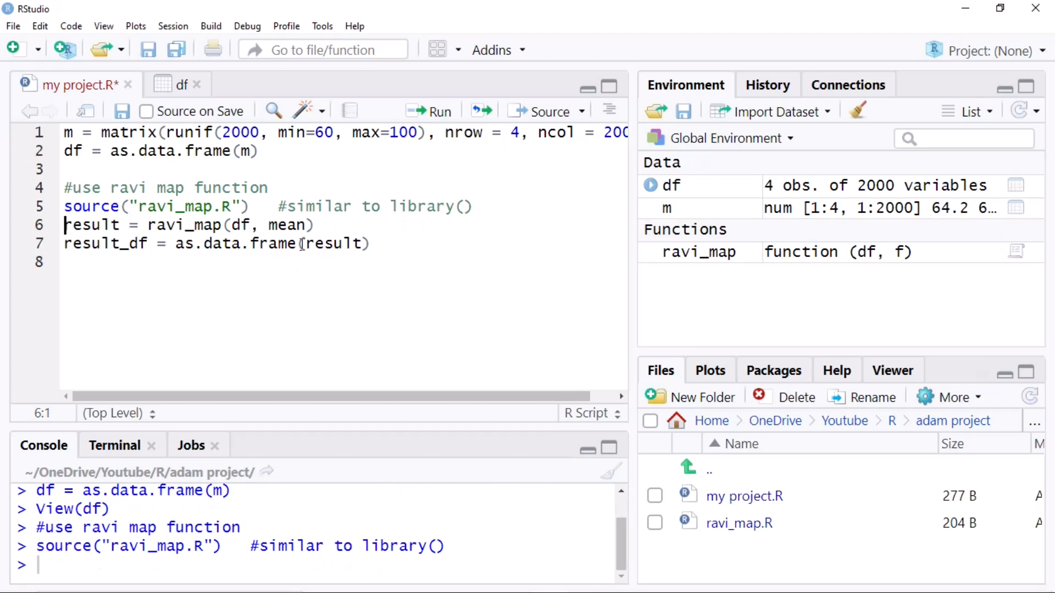
pyautogui.click(438, 110)
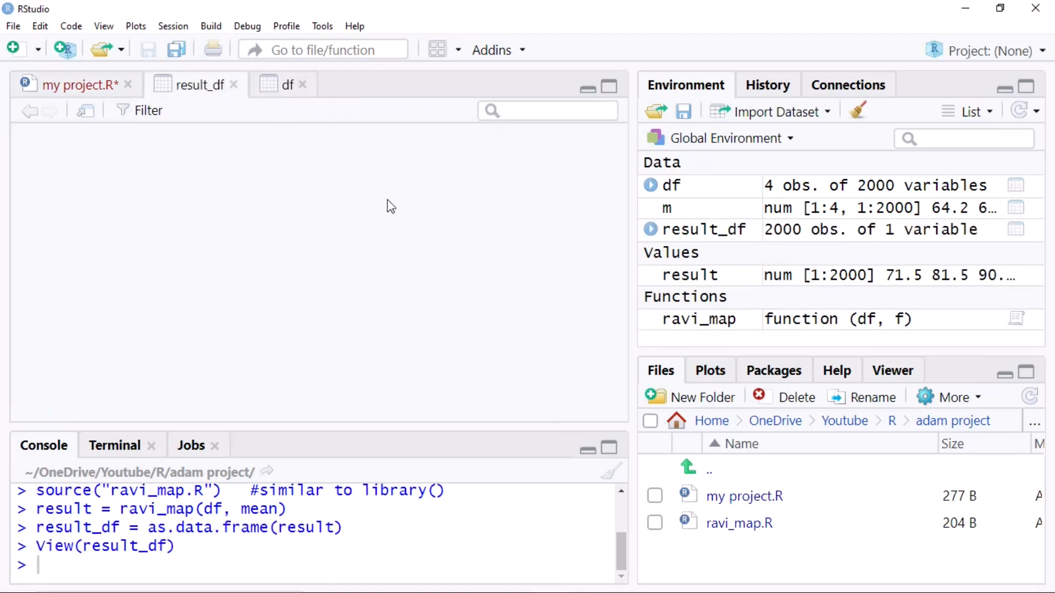
pyautogui.click(196, 85)
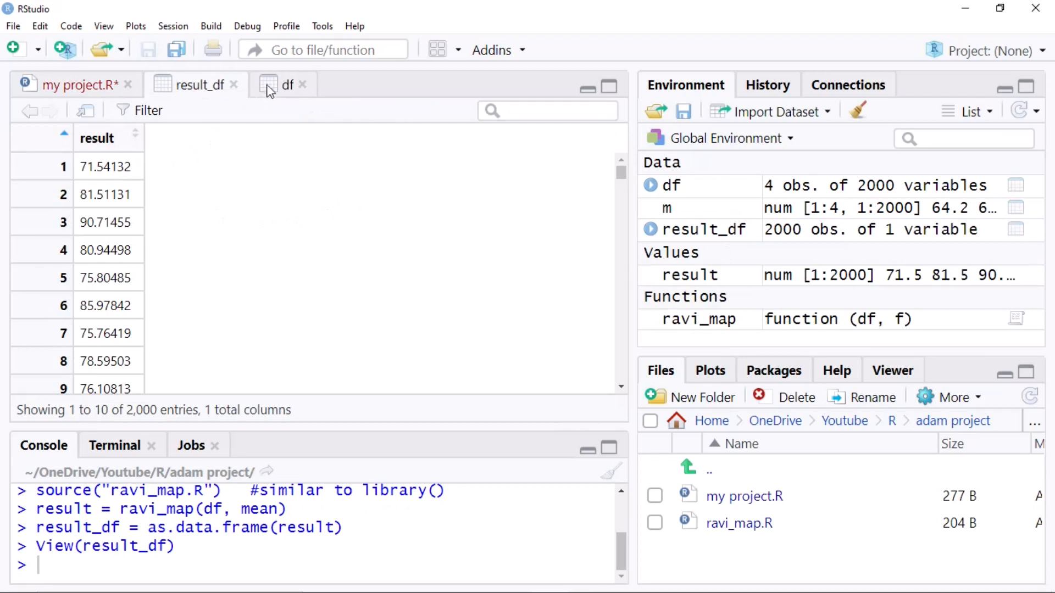
pyautogui.click(282, 84)
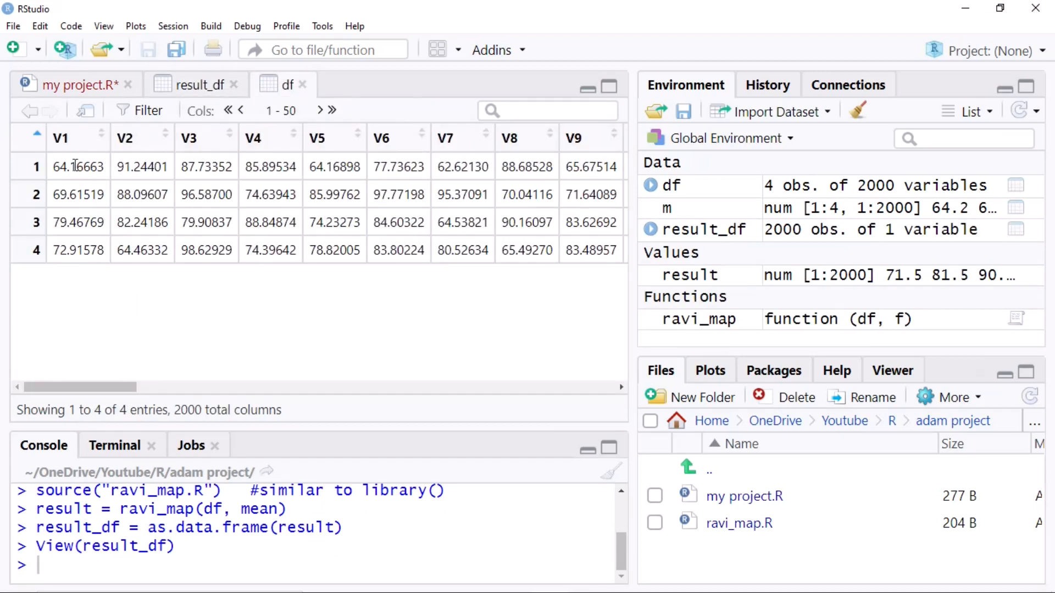
pyautogui.moveTo(78, 165)
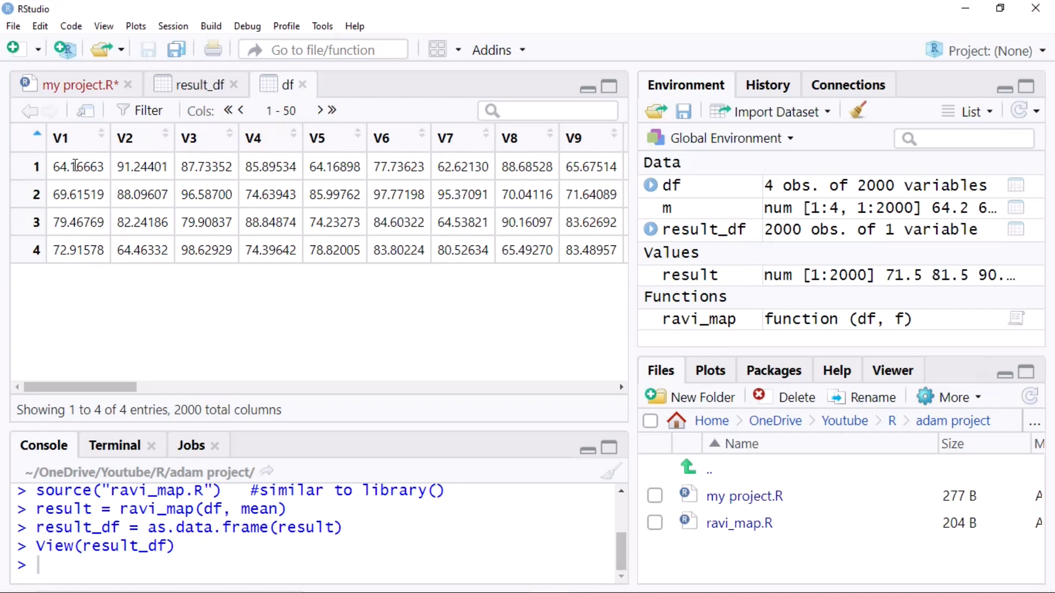
pyautogui.moveTo(177, 165)
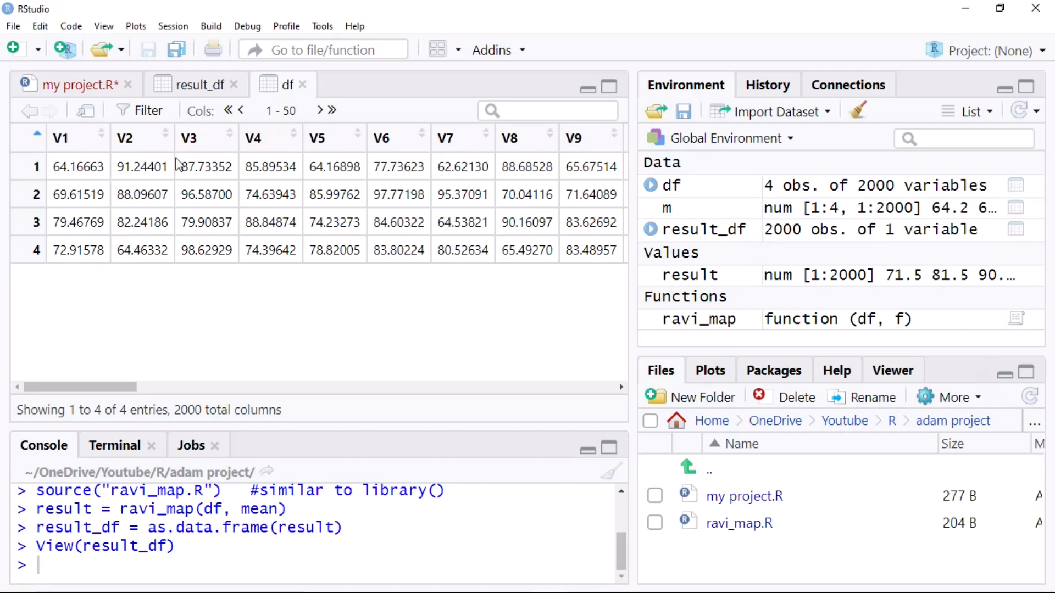
pyautogui.moveTo(115, 158)
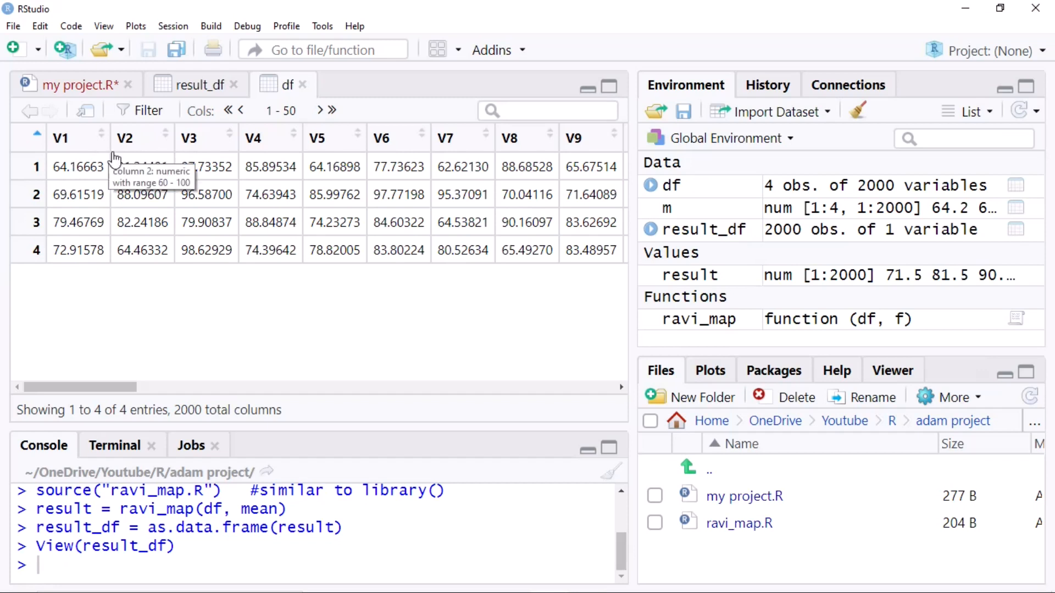
pyautogui.moveTo(137, 154)
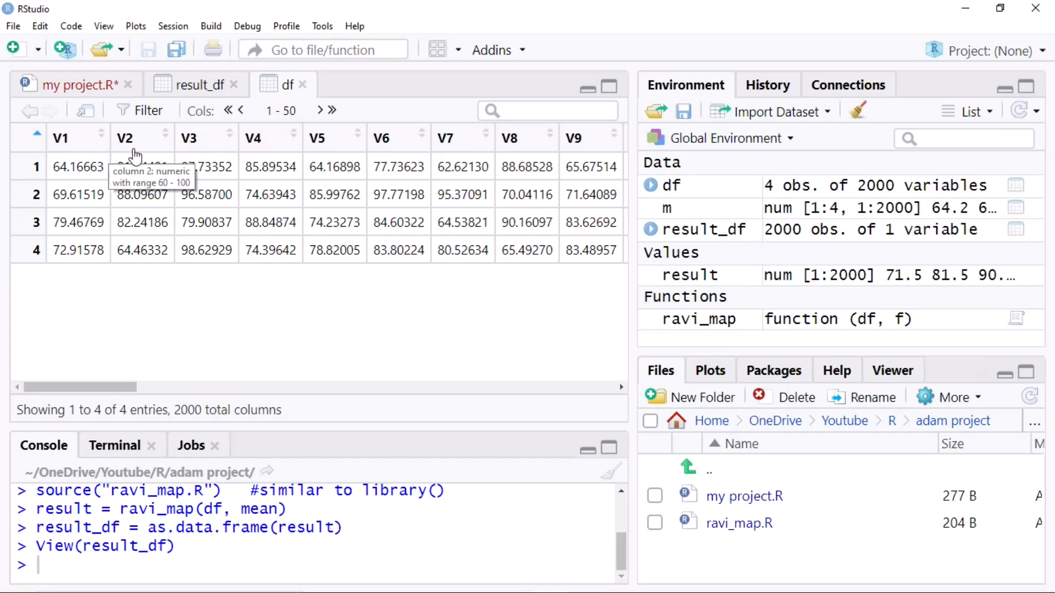
pyautogui.moveTo(206, 97)
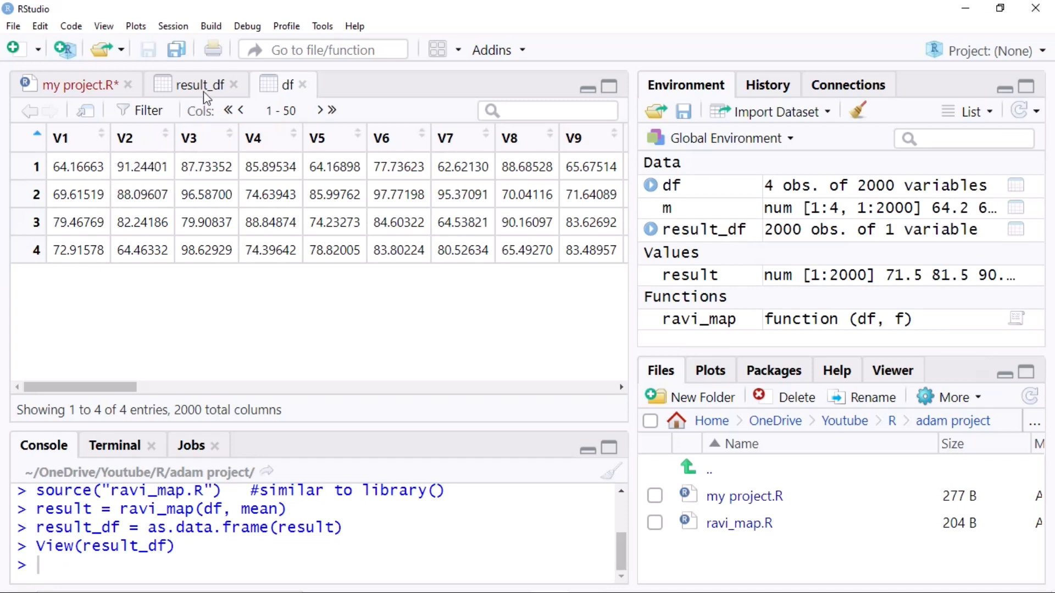
pyautogui.click(195, 85)
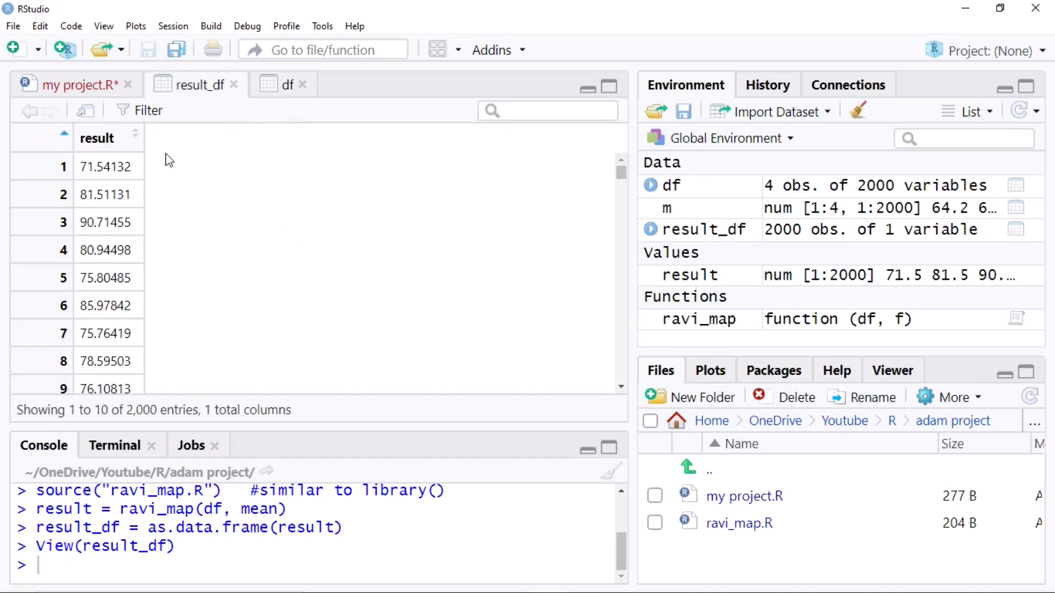
pyautogui.click(288, 84)
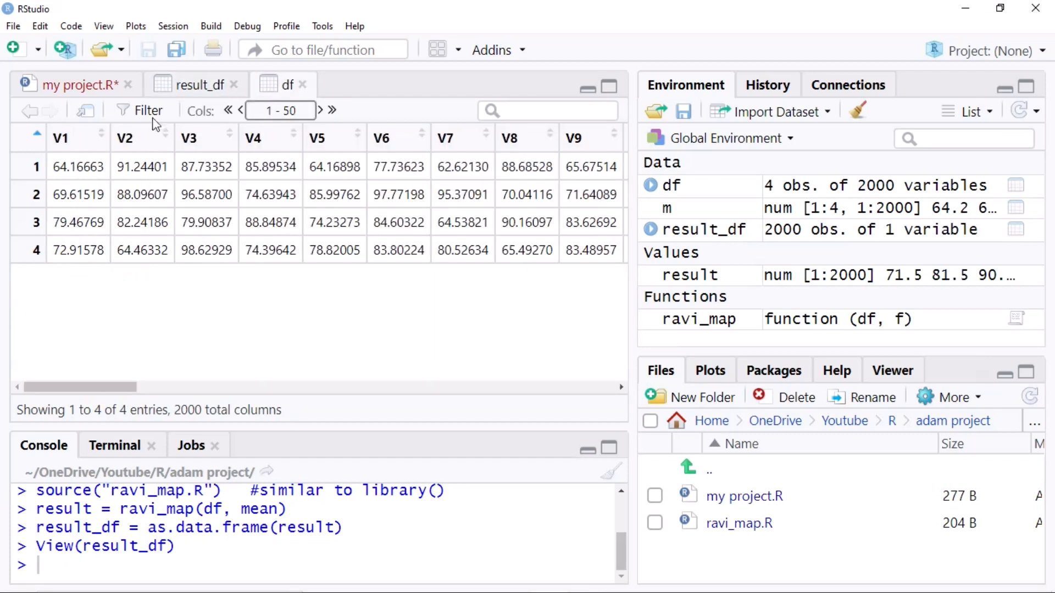
pyautogui.click(199, 85)
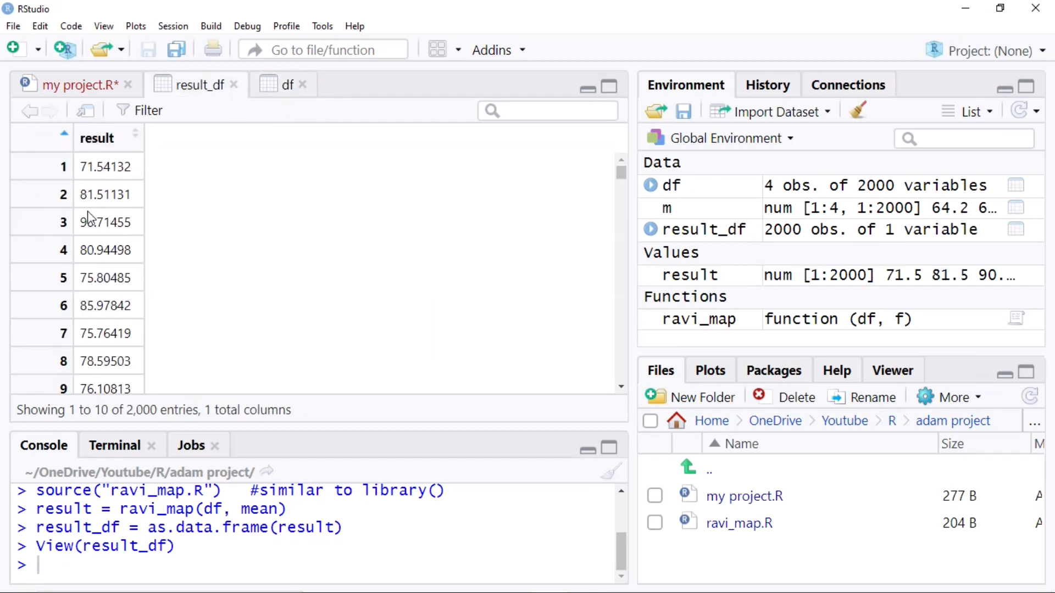
pyautogui.click(287, 84)
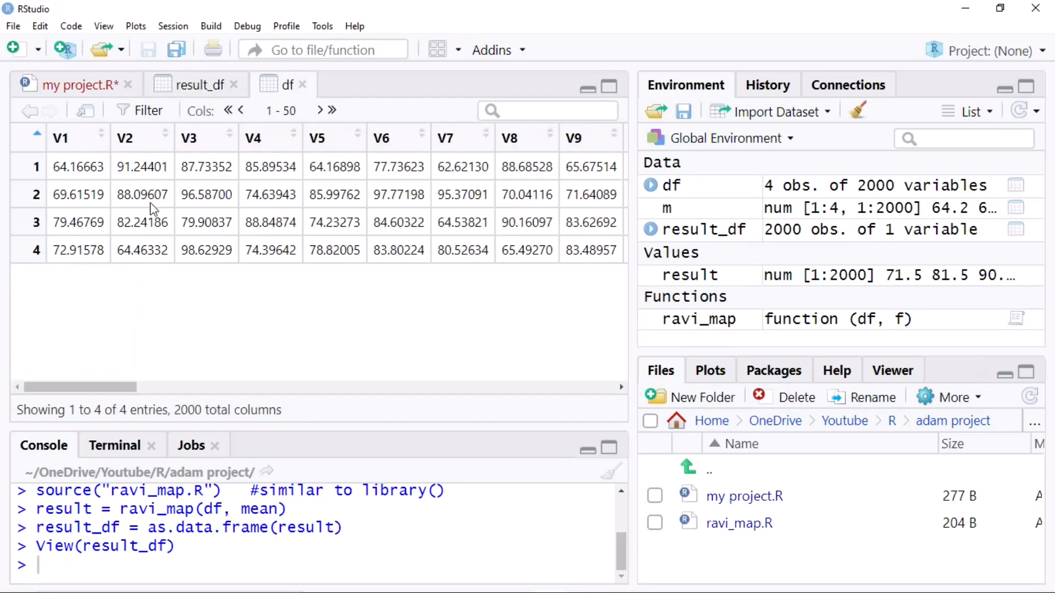
pyautogui.click(194, 85)
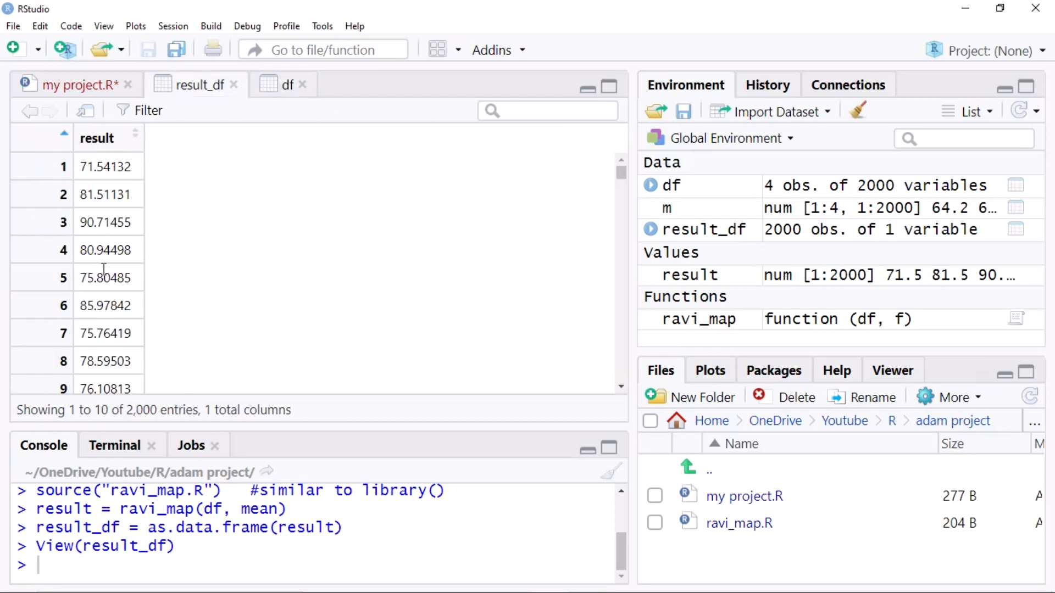
pyautogui.moveTo(188, 295)
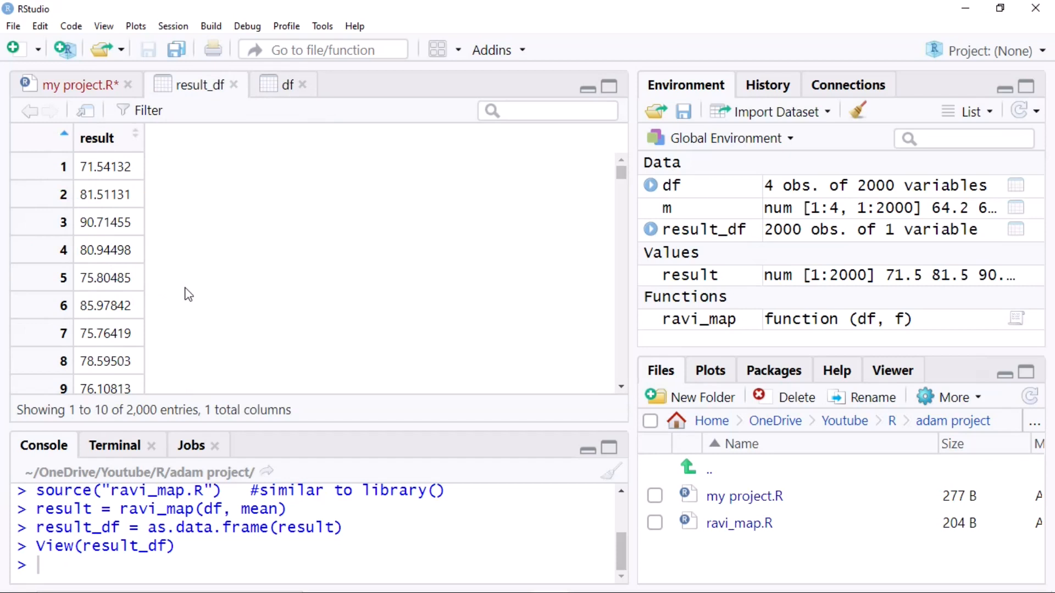